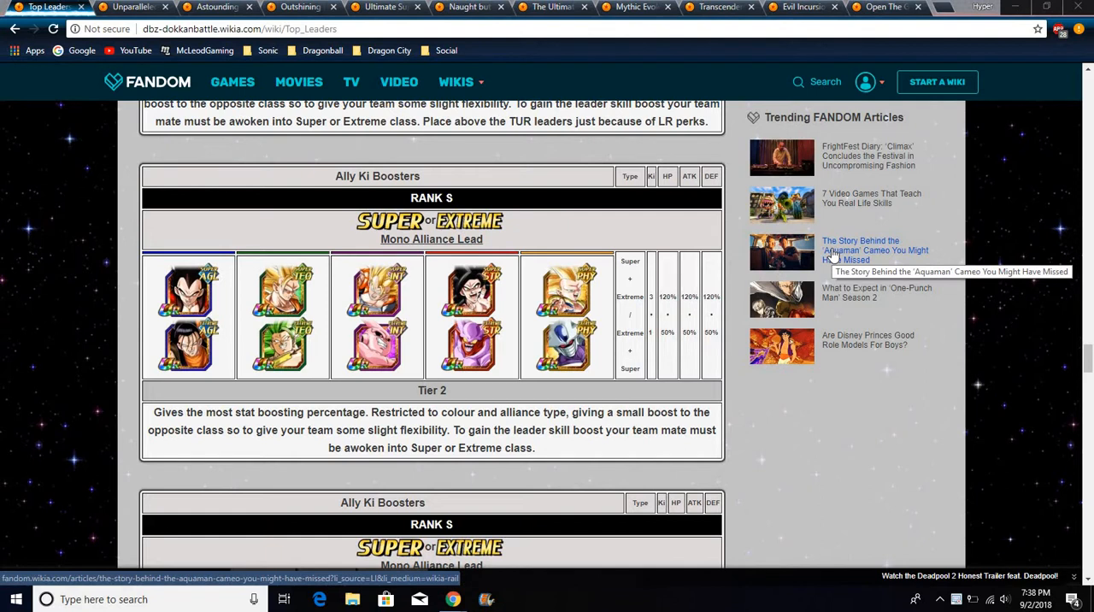
mouse_move(830, 257)
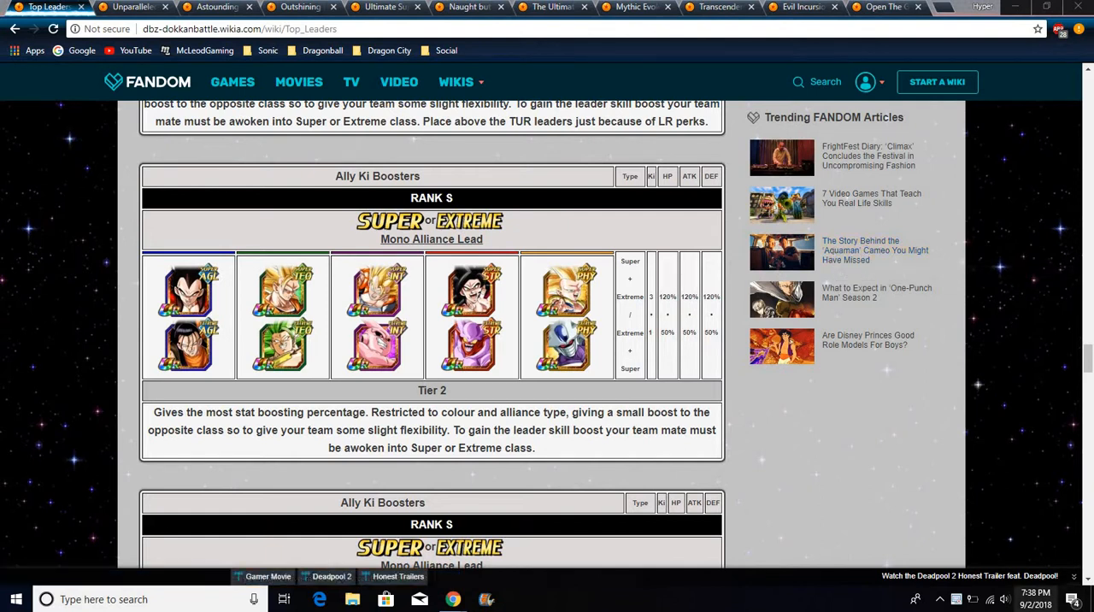
mouse_move(1035, 442)
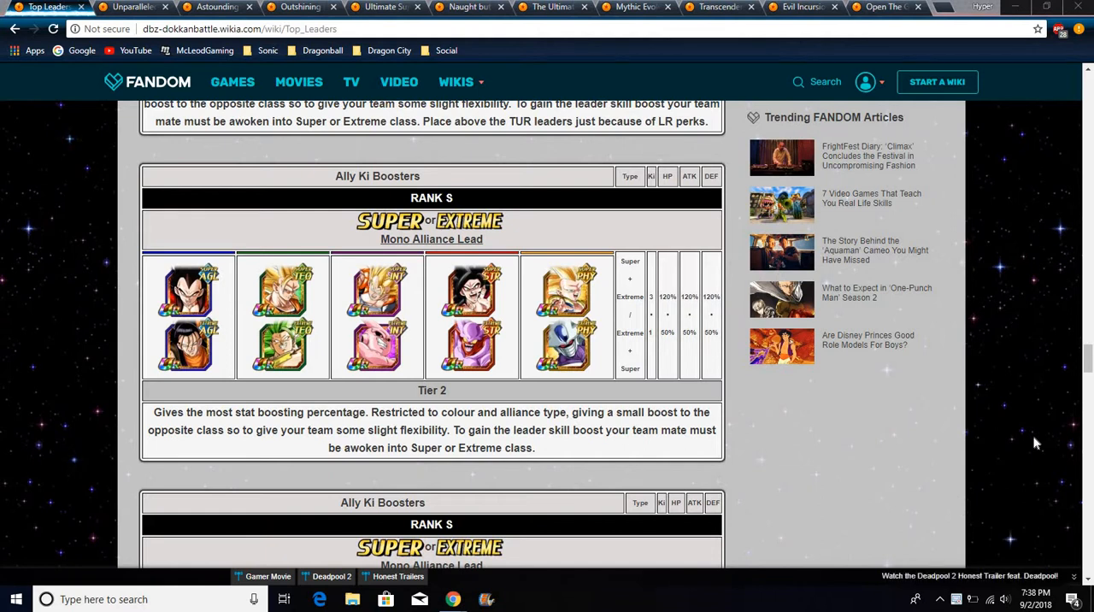
mouse_move(795, 379)
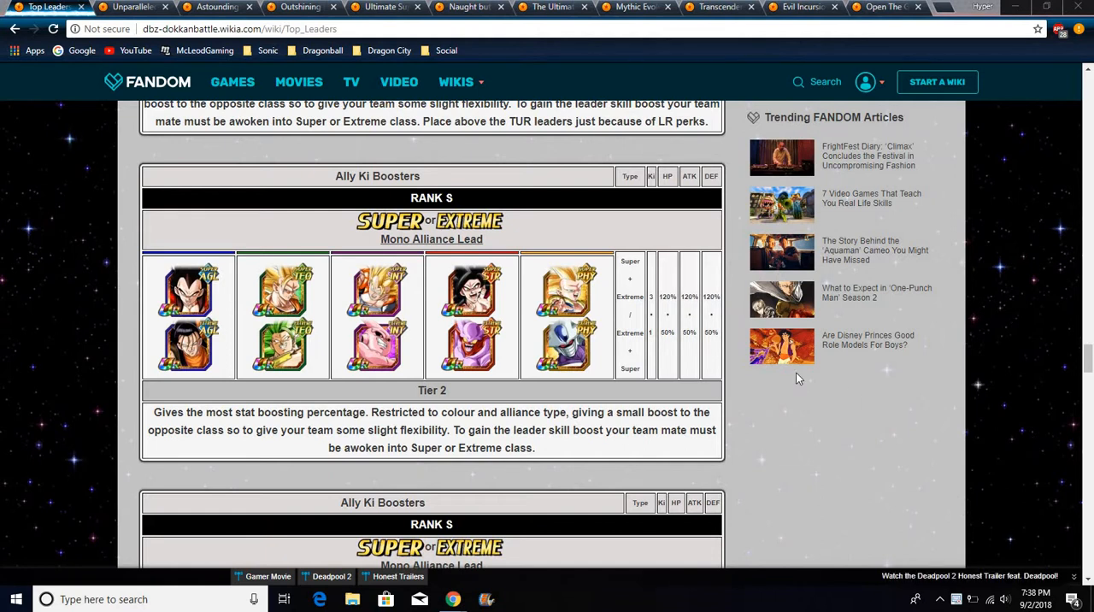
mouse_move(216, 292)
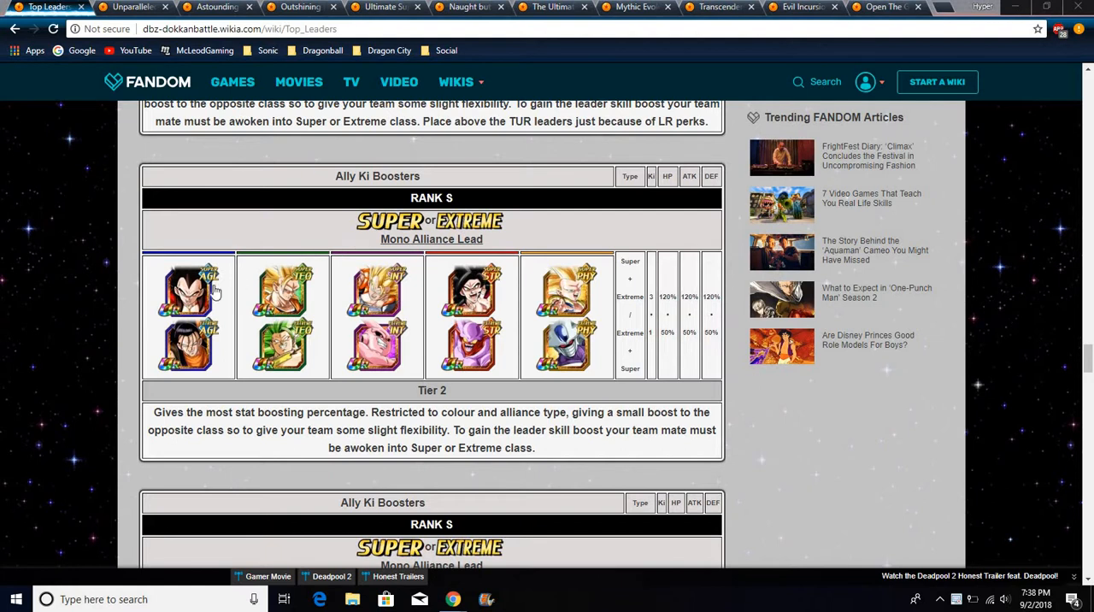
mouse_move(511, 285)
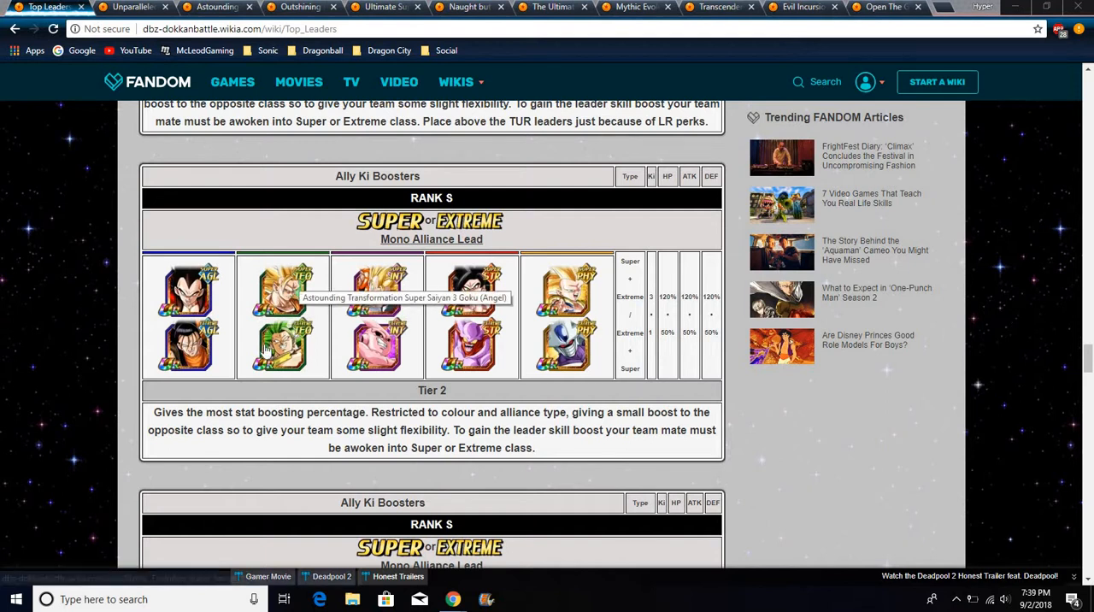
mouse_move(160, 346)
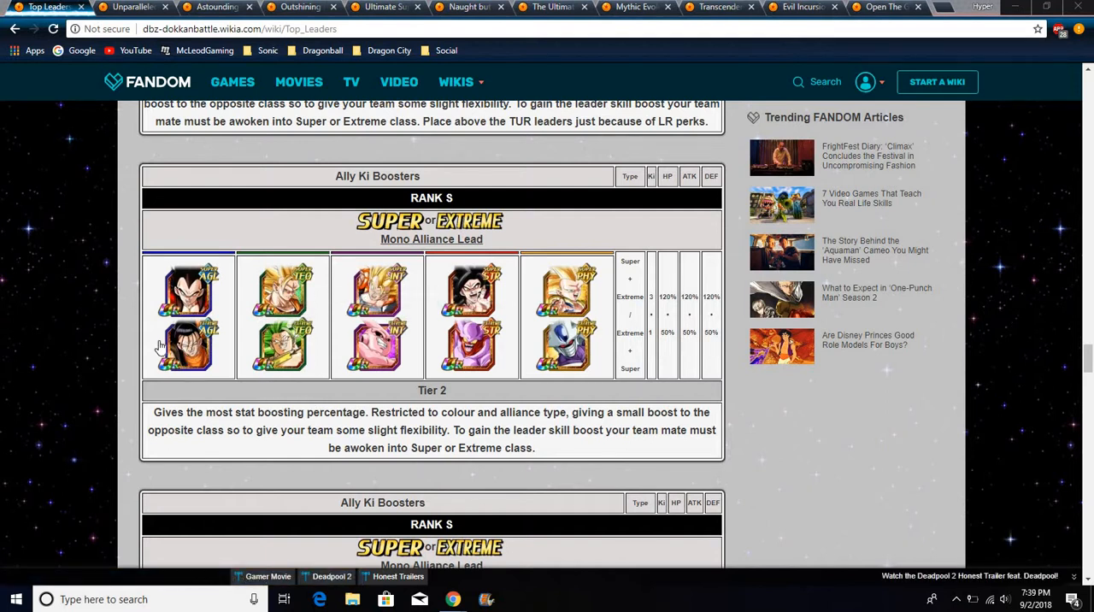
mouse_move(411, 356)
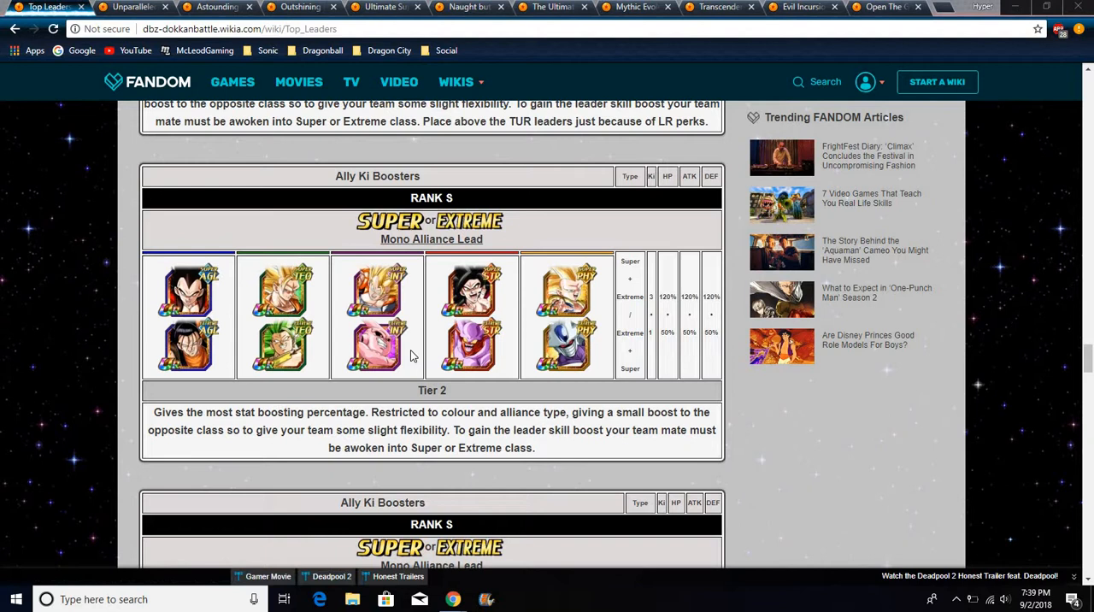
mouse_move(582, 333)
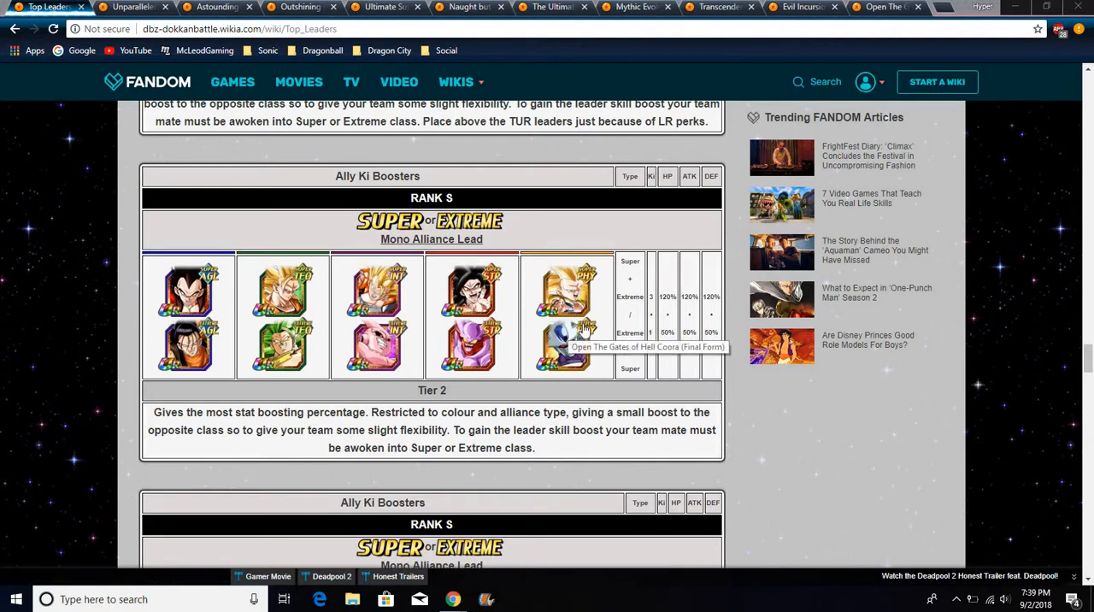
mouse_move(475, 213)
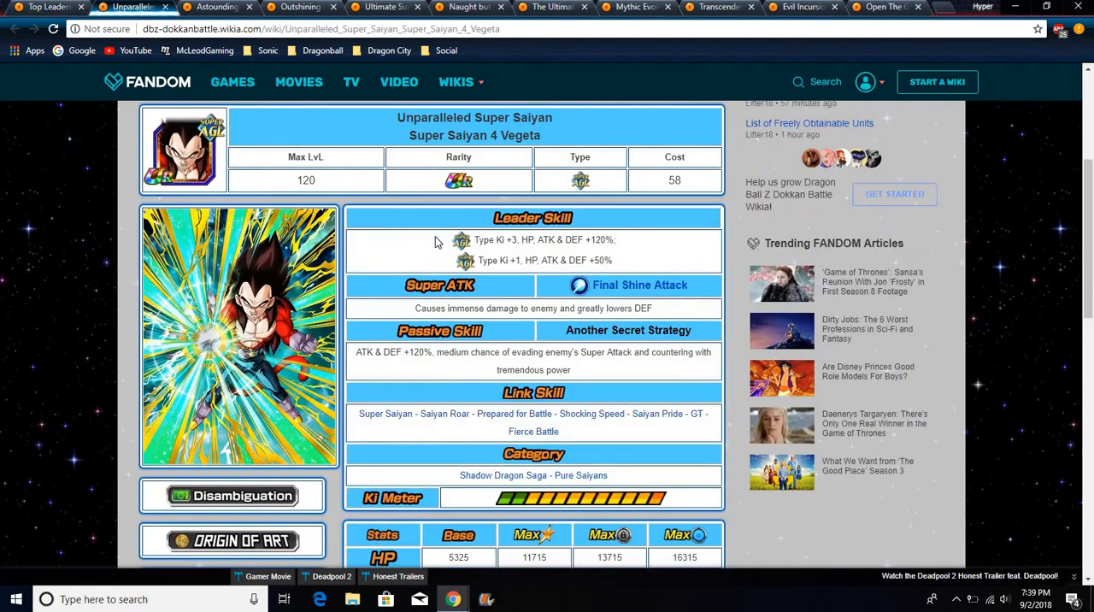
mouse_move(415, 260)
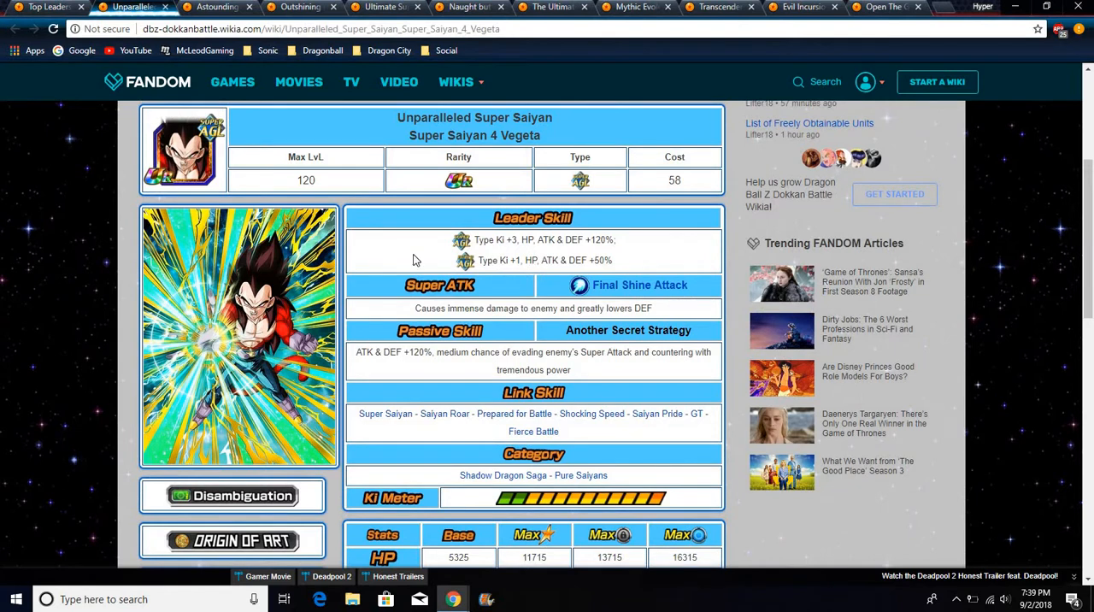
mouse_move(218, 7)
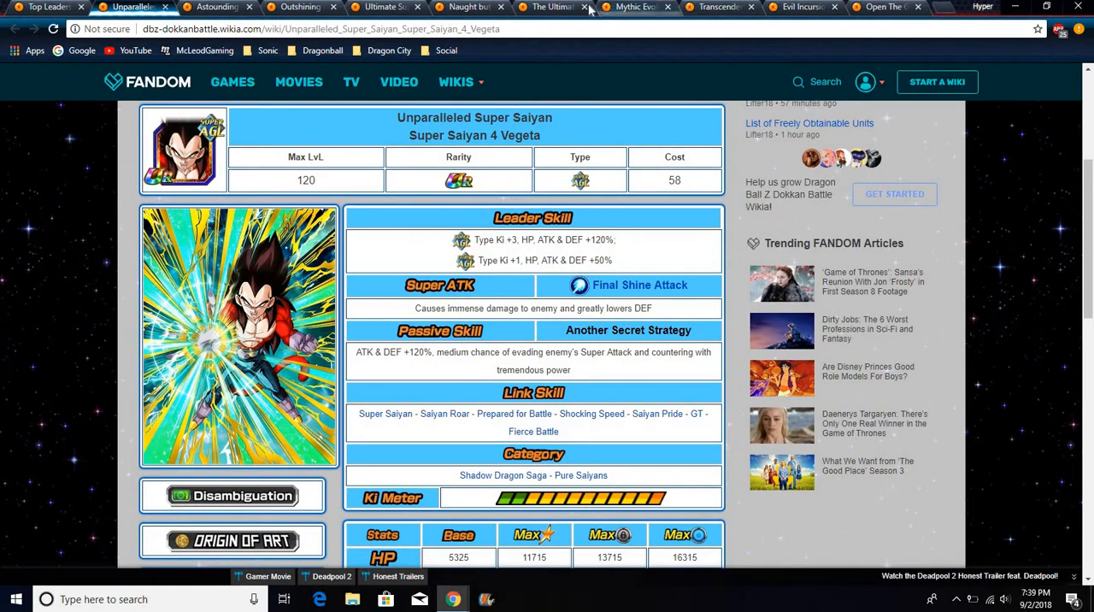
Switch to The Ultimate Android Super #17 tab showing its Ki +3, +120% leader skill
left_click(547, 6)
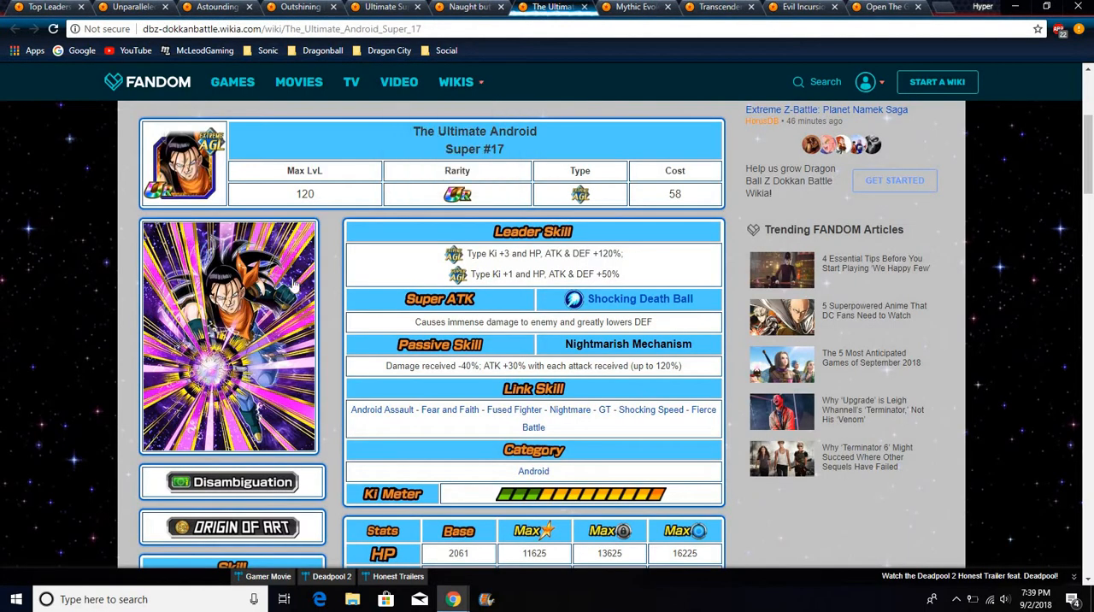
mouse_move(167, 171)
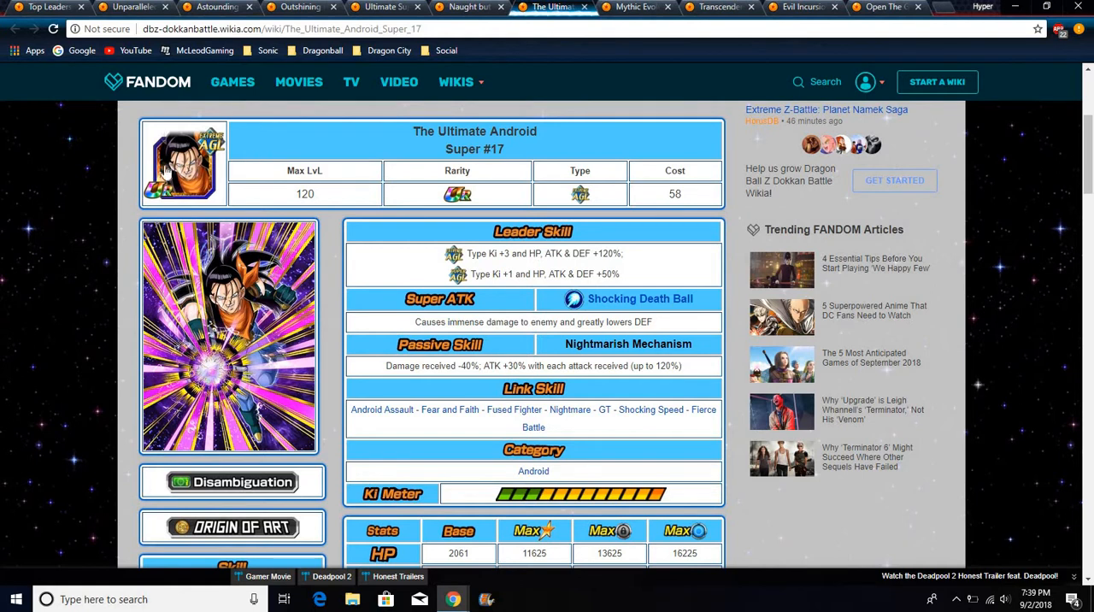
mouse_move(133, 6)
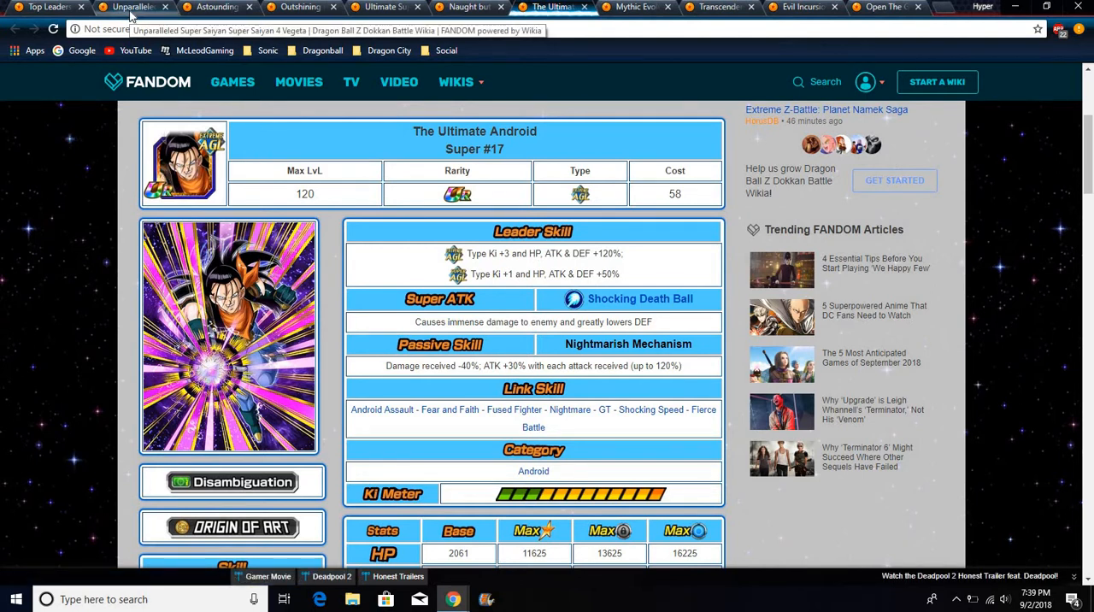
Switch back to the Unparalleled Super Saiyan 4 Vegeta tab to review its leader skill
left_click(129, 7)
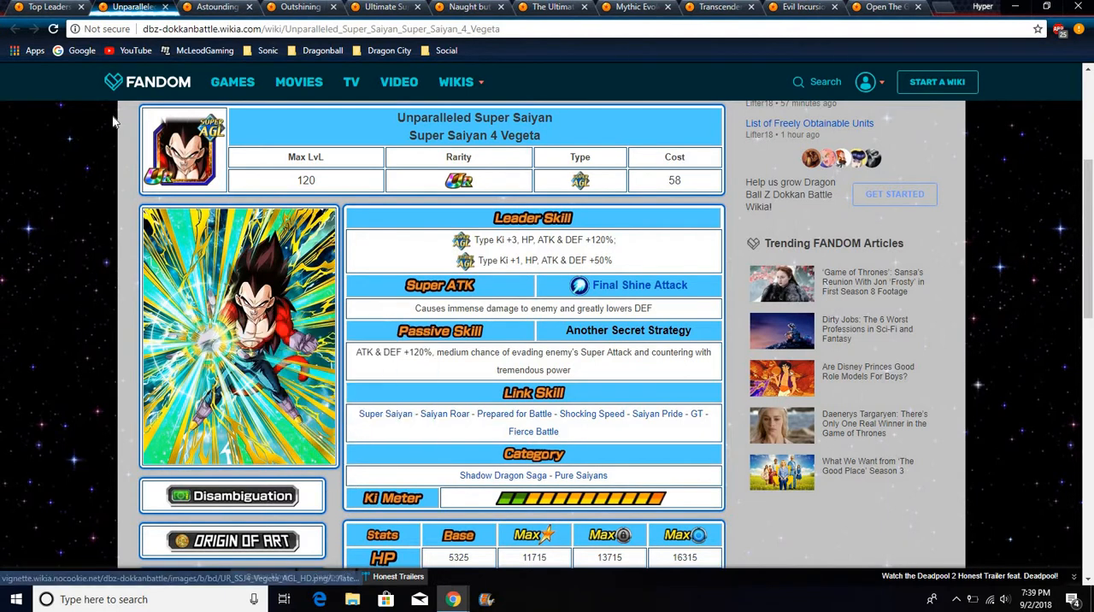
mouse_move(143, 49)
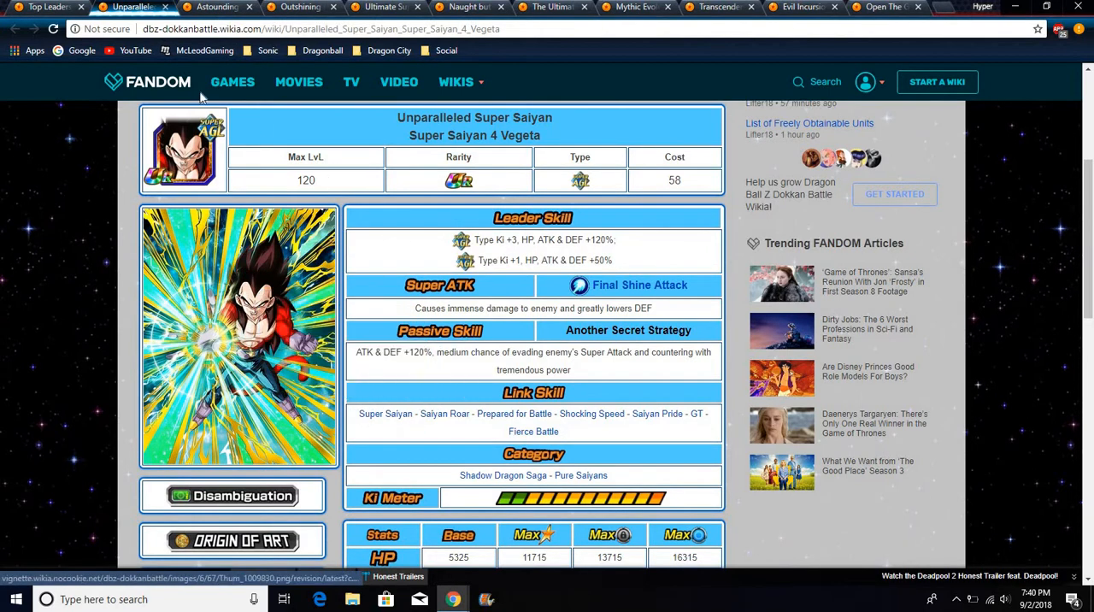
mouse_move(413, 302)
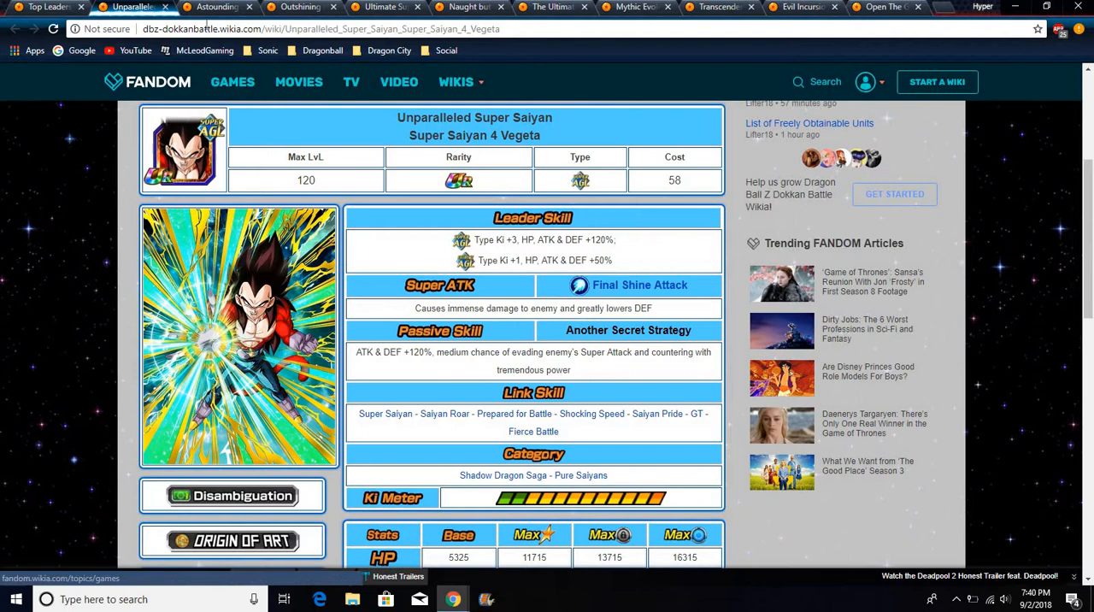
mouse_move(469, 338)
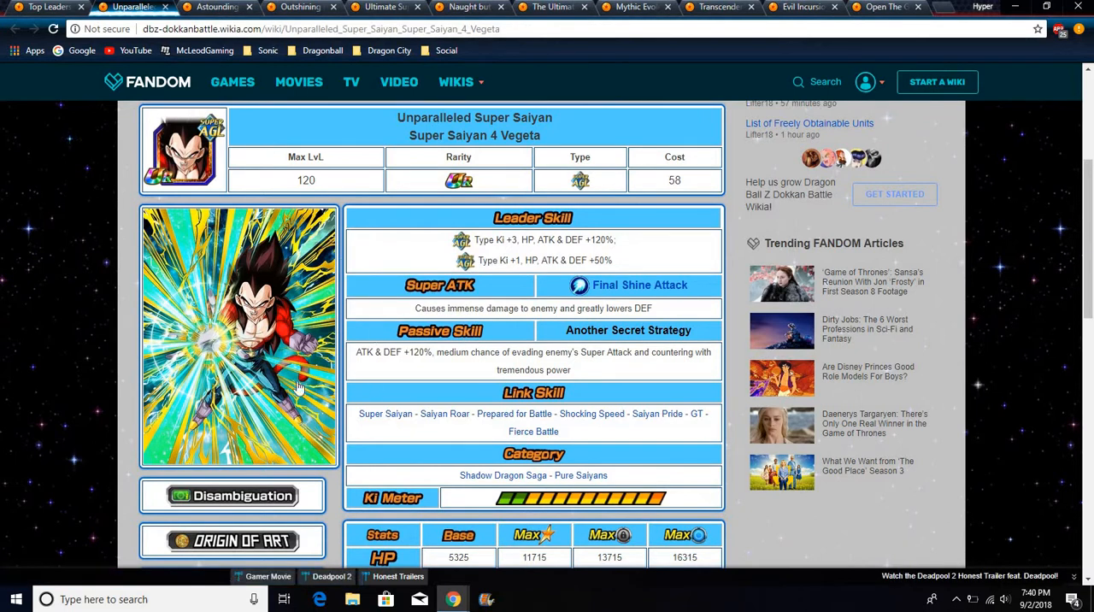
mouse_move(244, 340)
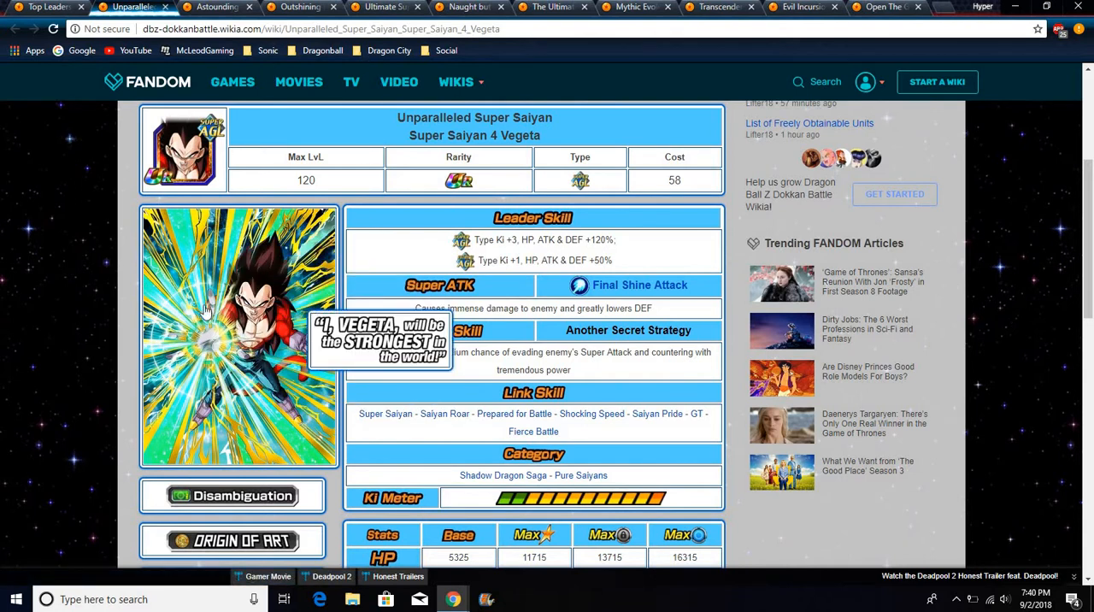
mouse_move(238, 94)
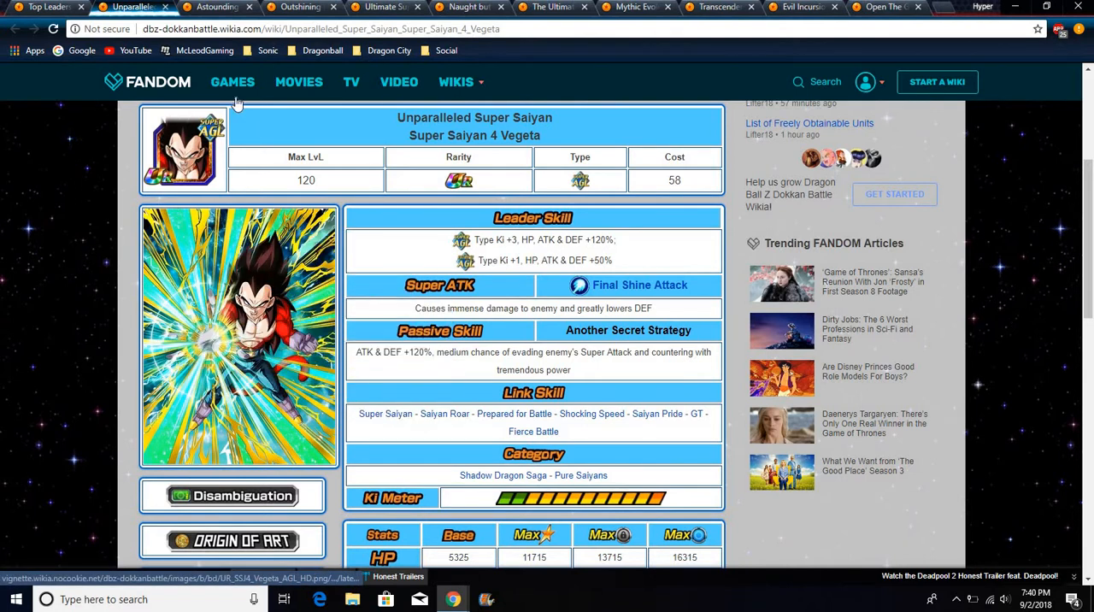
mouse_move(217, 7)
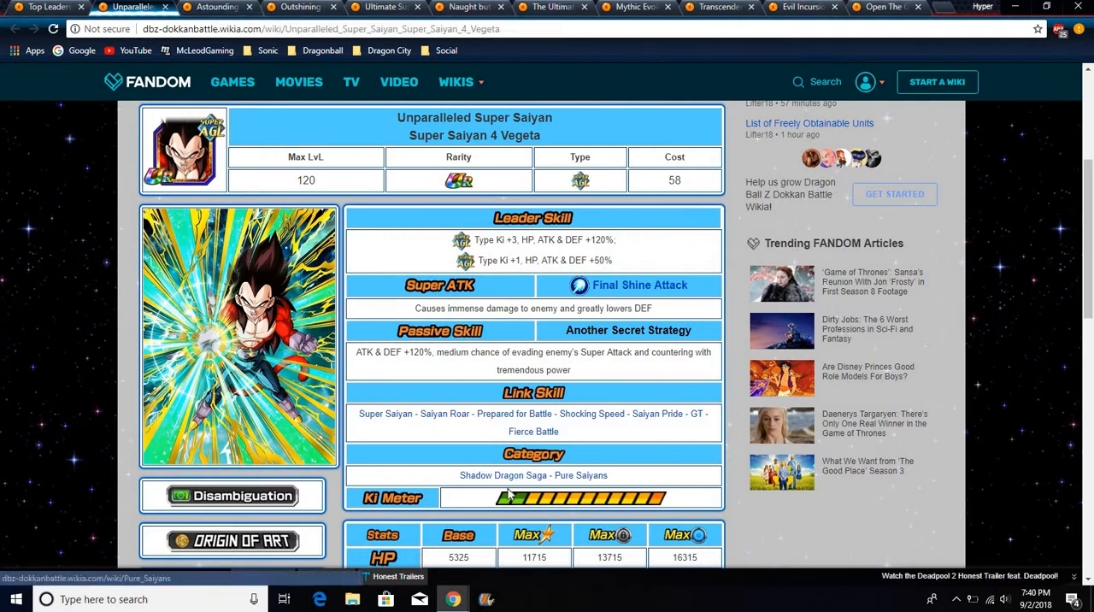
mouse_move(514, 468)
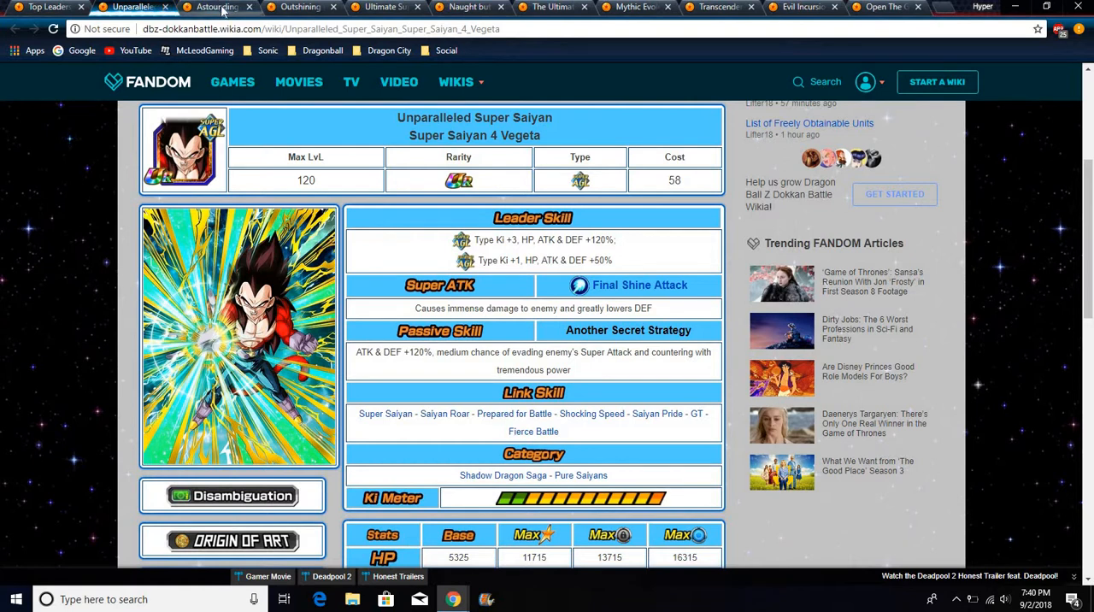
left_click(213, 6)
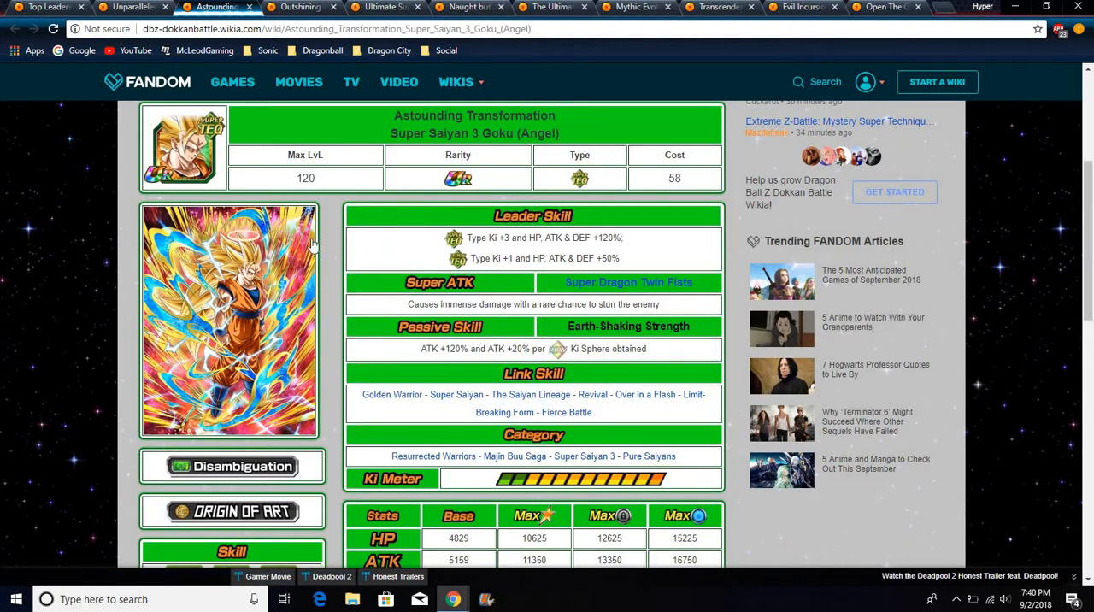
mouse_move(263, 308)
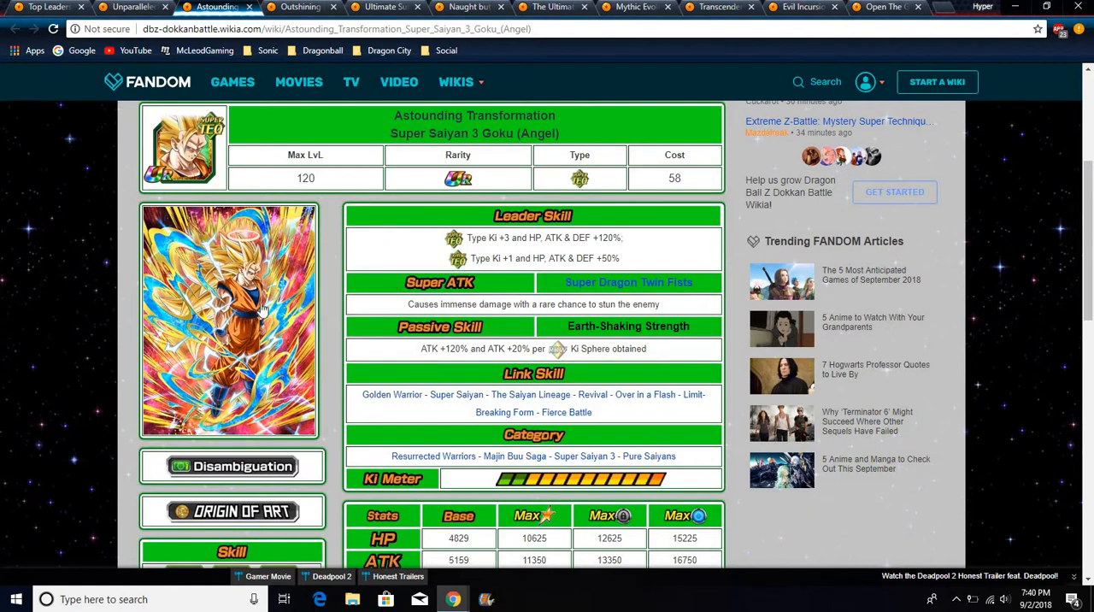
mouse_move(402, 350)
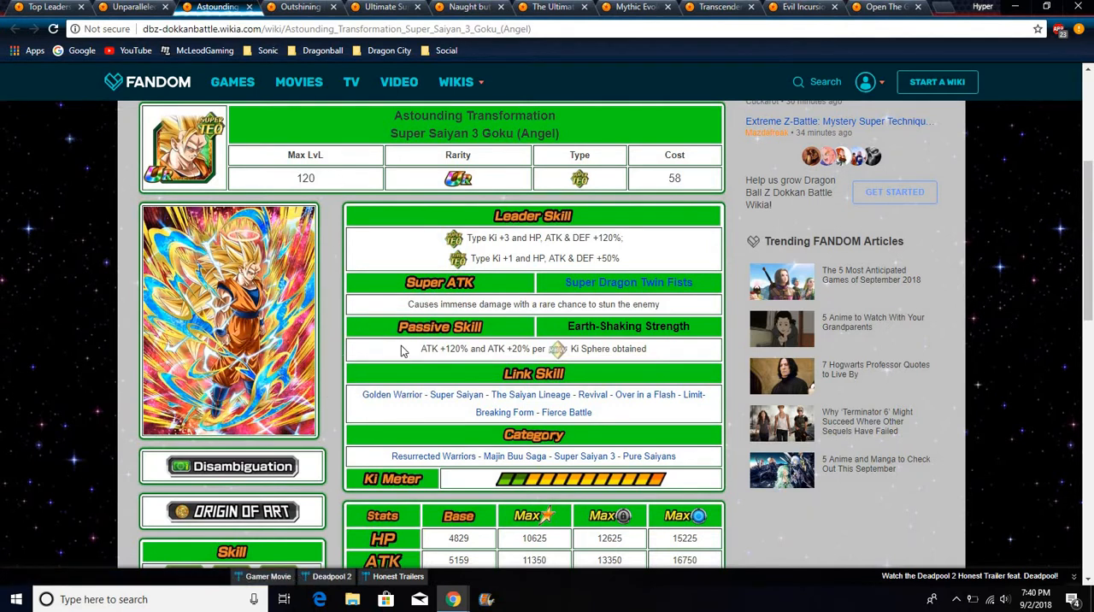
mouse_move(524, 359)
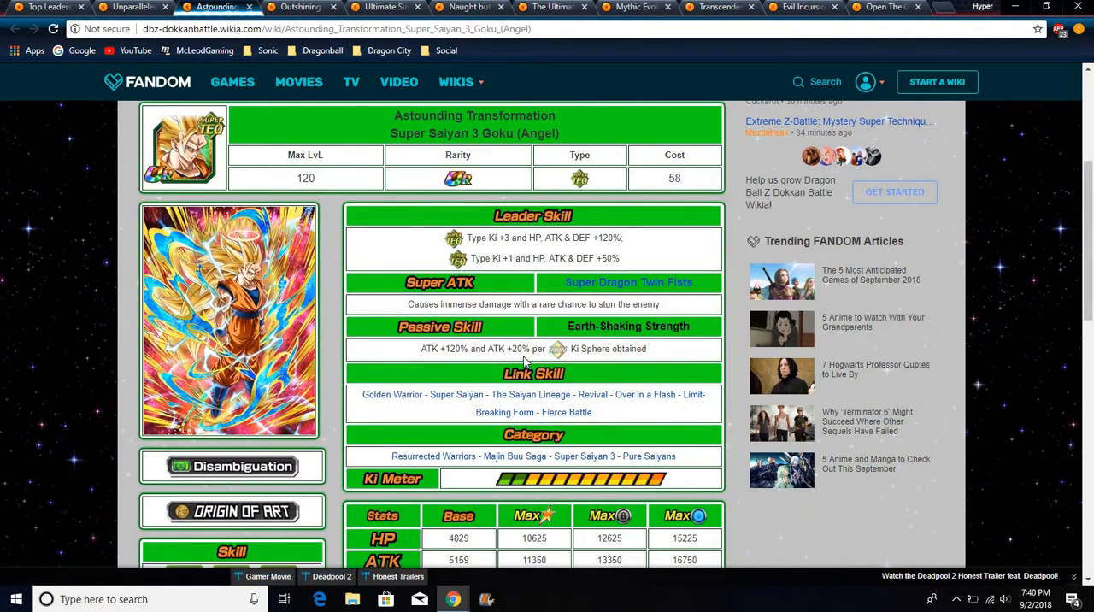
mouse_move(434, 456)
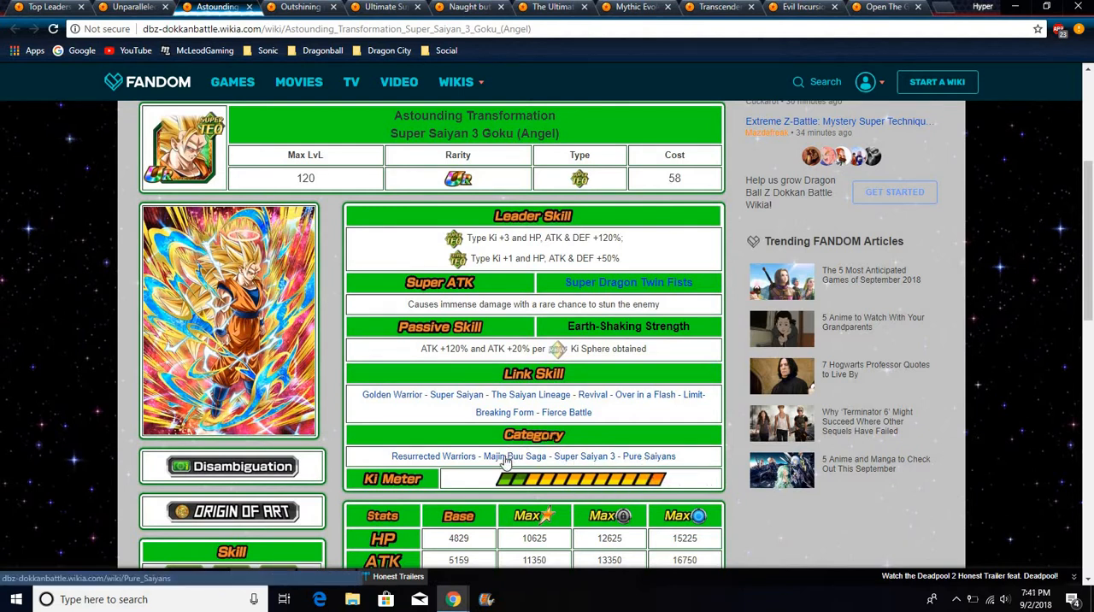
mouse_move(299, 7)
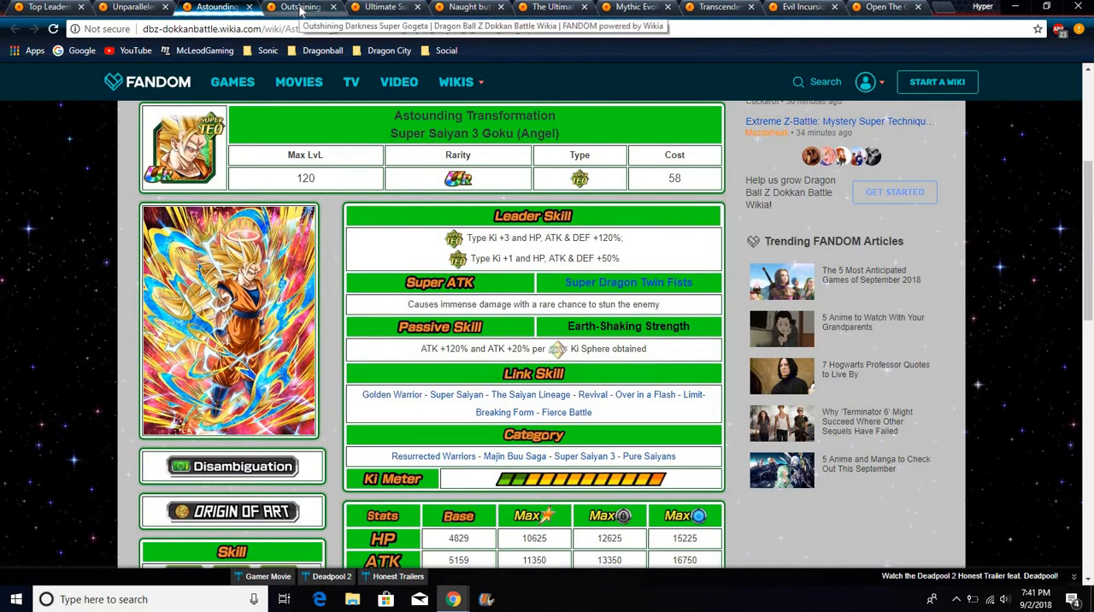
Switch to the Outshining Darkness Super Gogeta tab showing its Ki +3, +120% leader skill
left_click(299, 7)
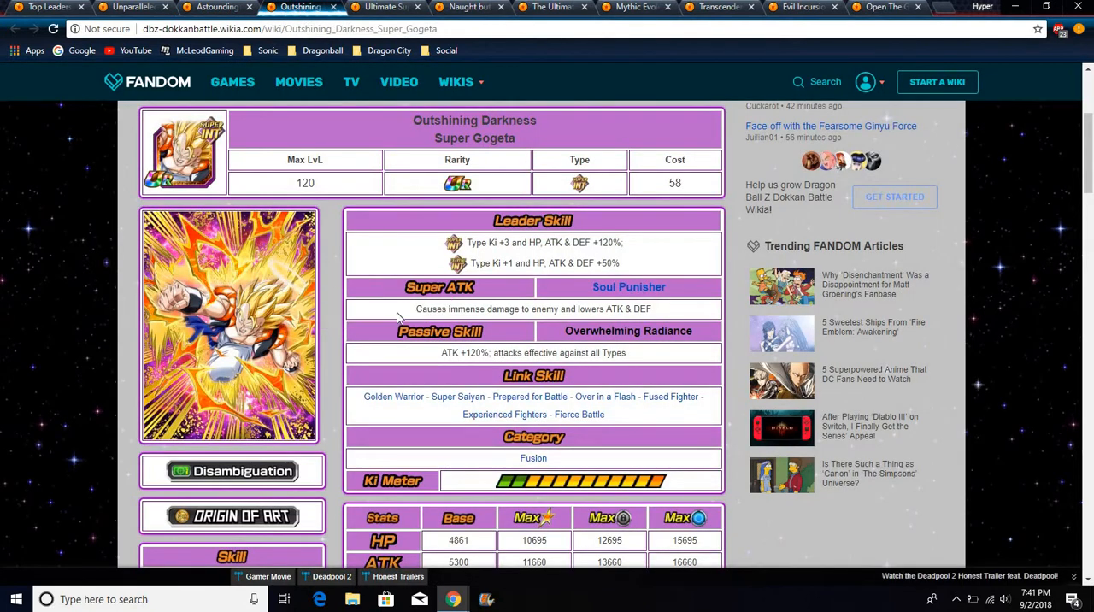
mouse_move(342, 263)
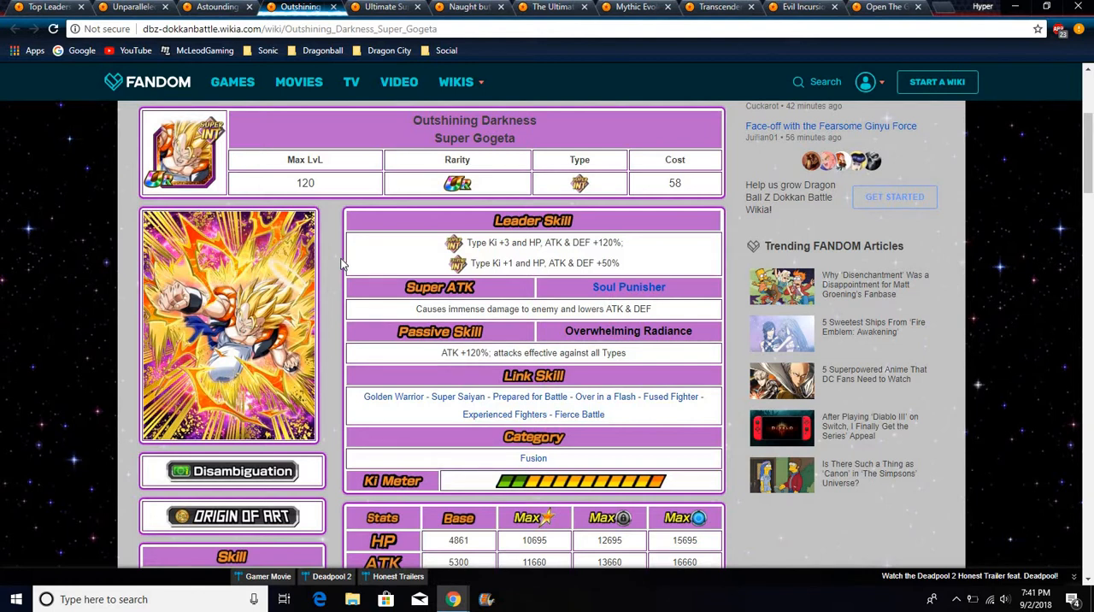
mouse_move(549, 351)
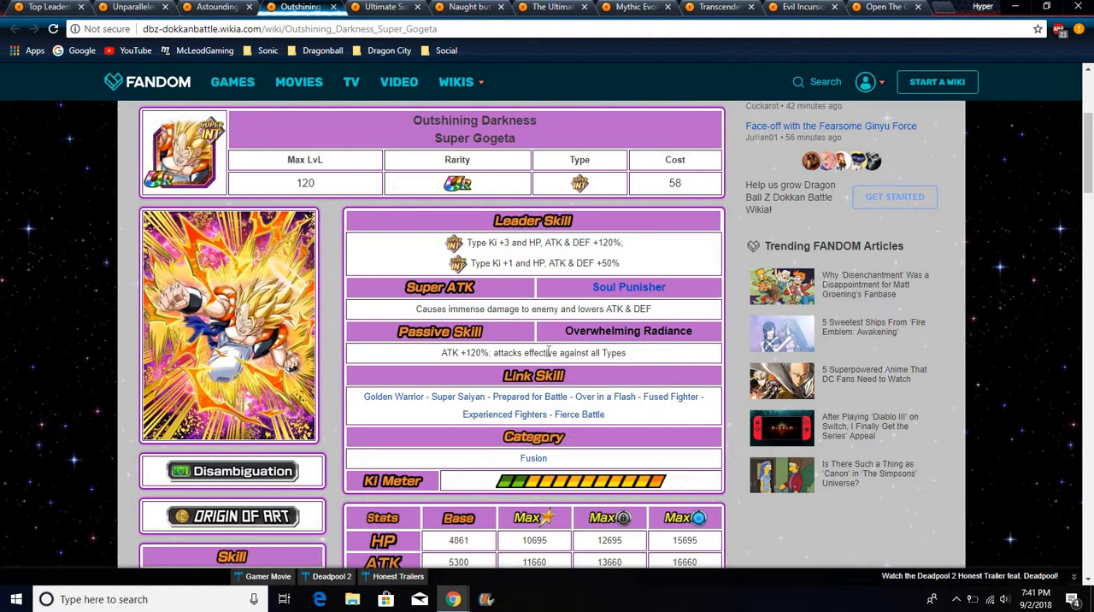
mouse_move(555, 388)
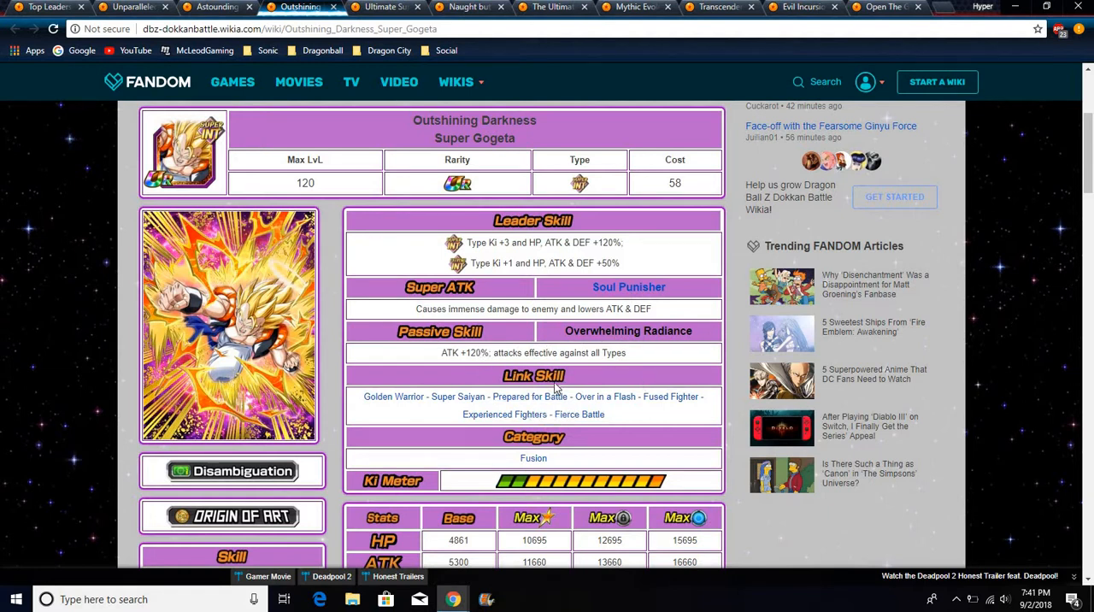
mouse_move(562, 427)
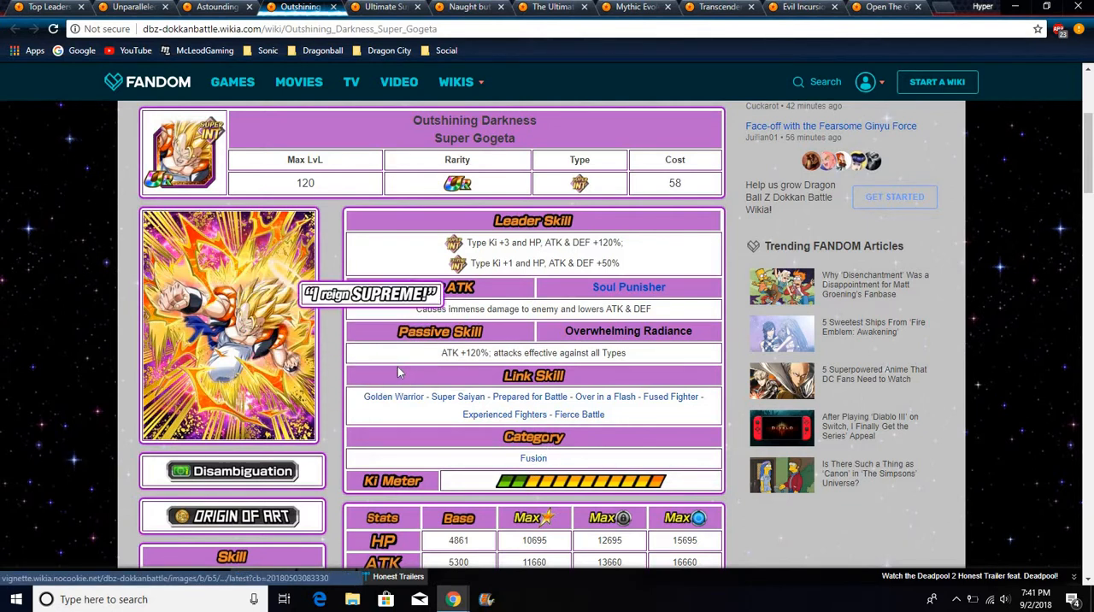
mouse_move(334, 265)
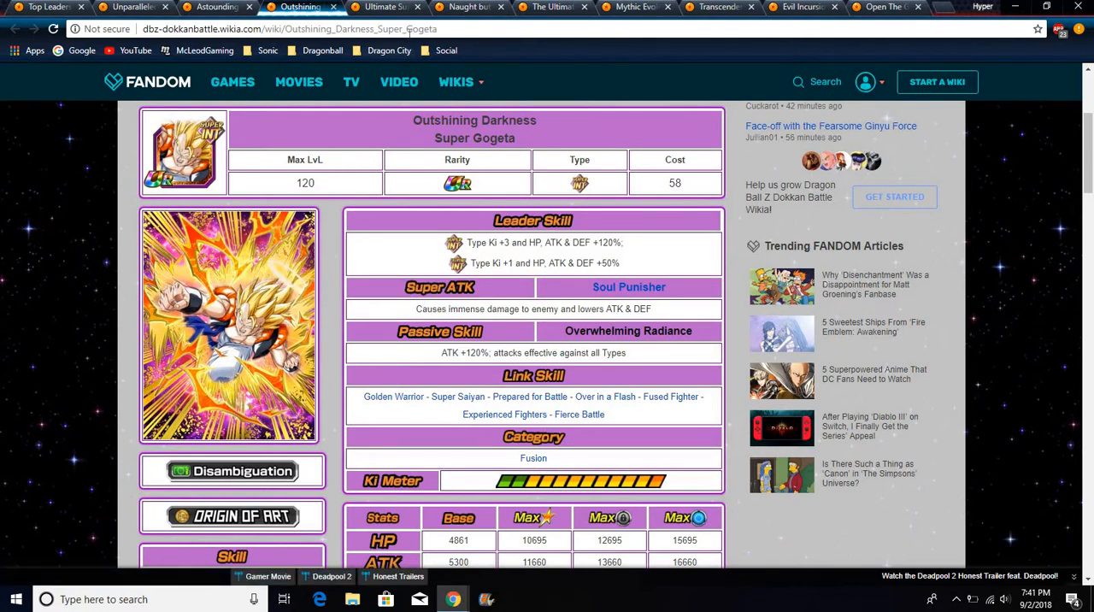
Switch to the Ultimate Super Saiyan 4 Goku tab with its Ki +3, +120% leader skill
left_click(387, 7)
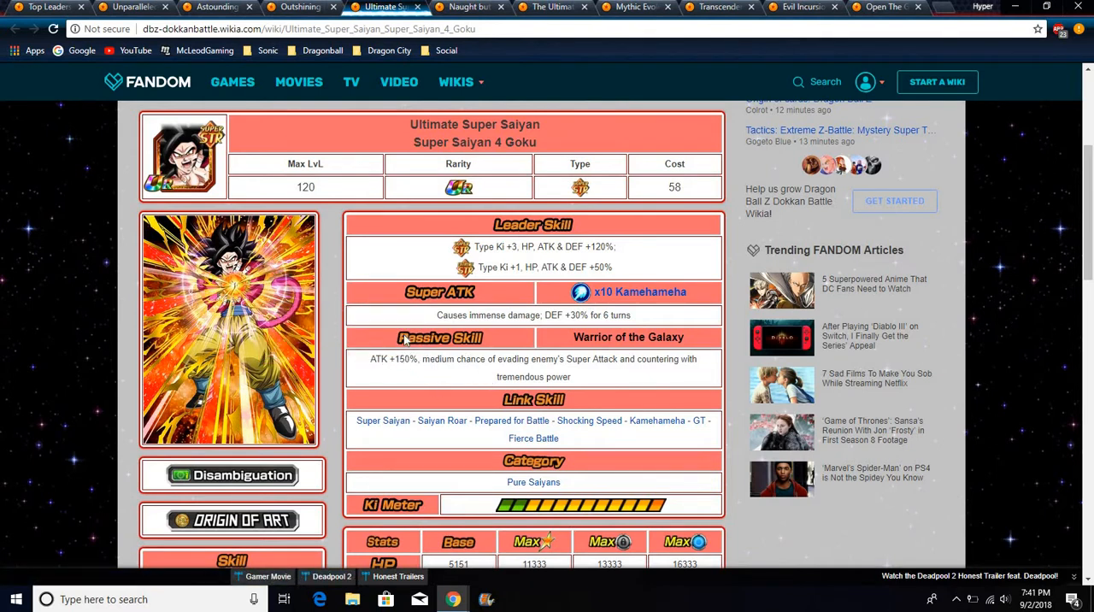
mouse_move(389, 389)
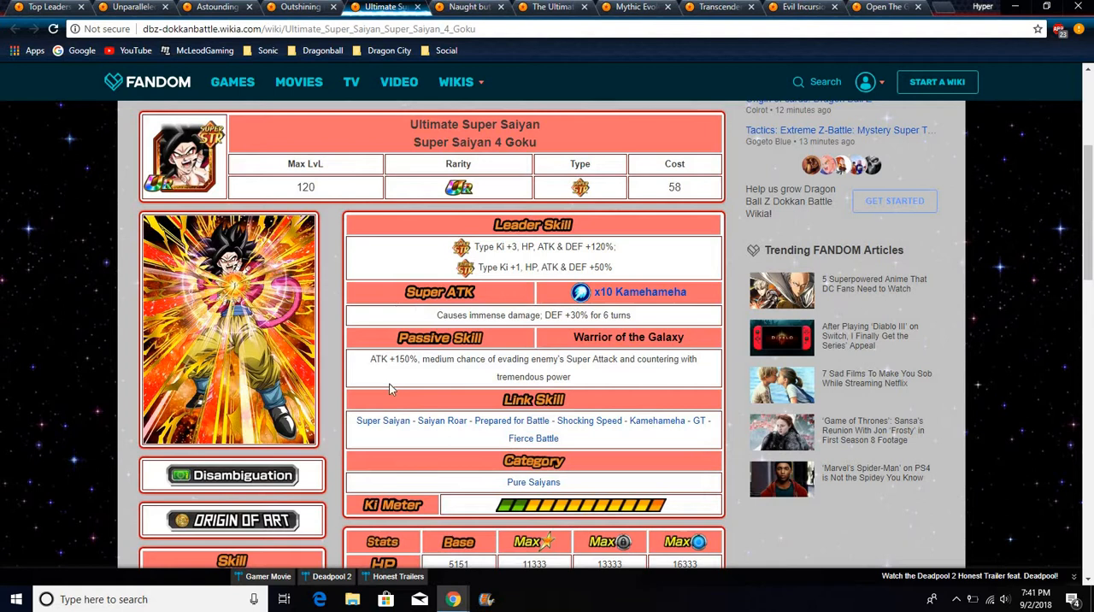
mouse_move(613, 327)
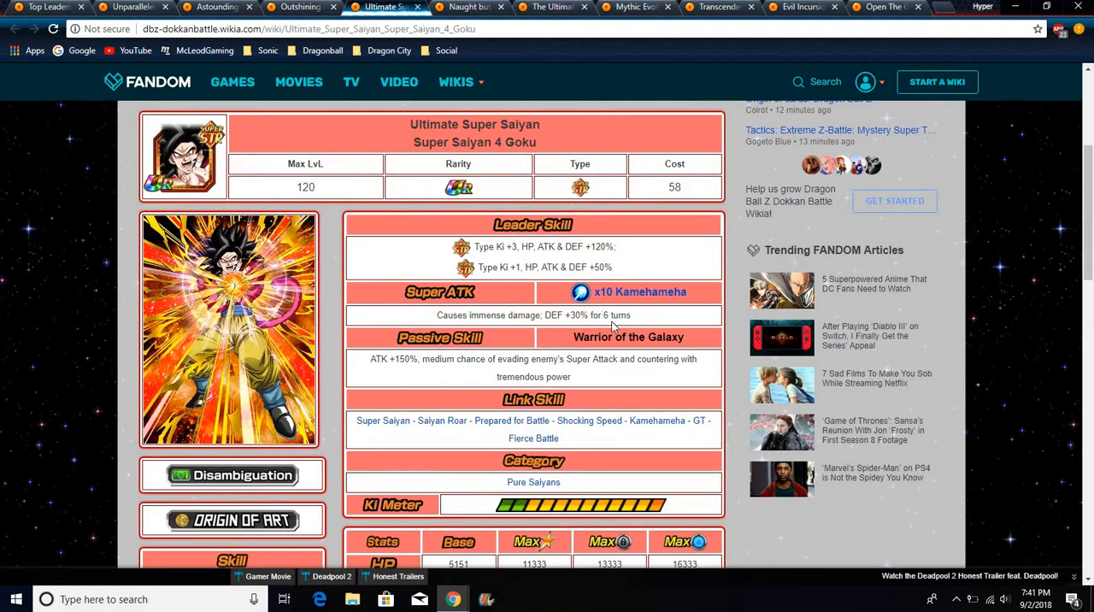
mouse_move(614, 327)
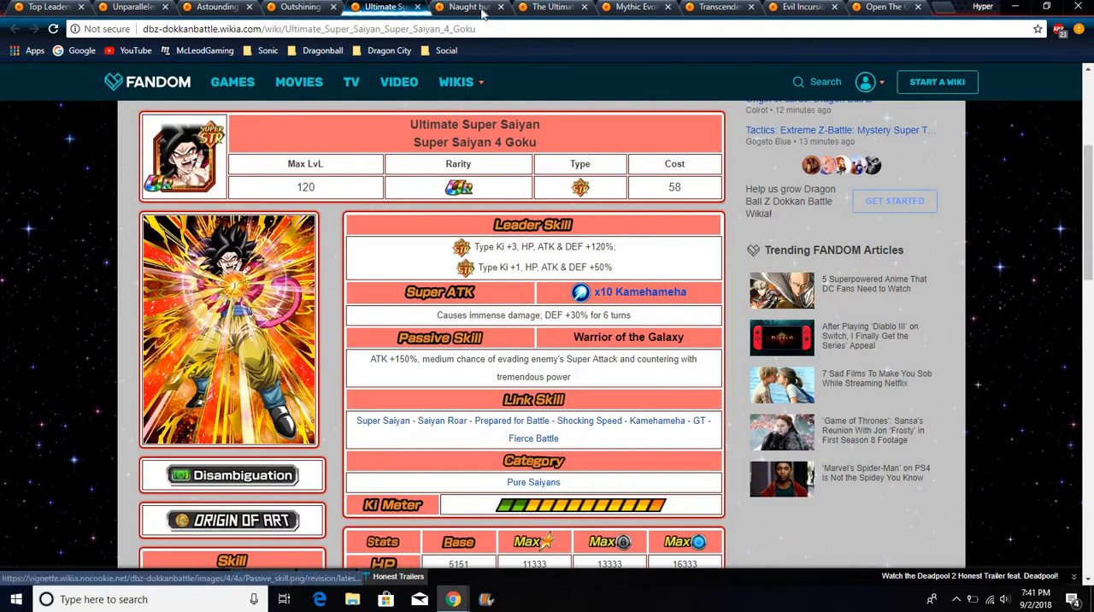
Switch to the Naught but Rampage Super Saiyan 3 Gotenks tab to read its skills
left_click(473, 7)
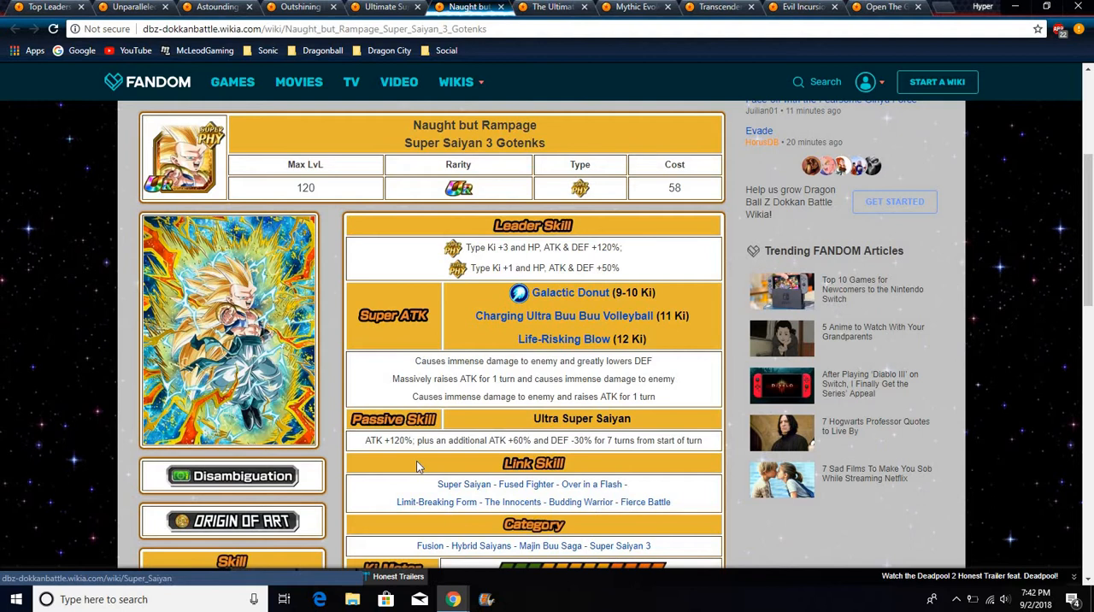
mouse_move(581, 436)
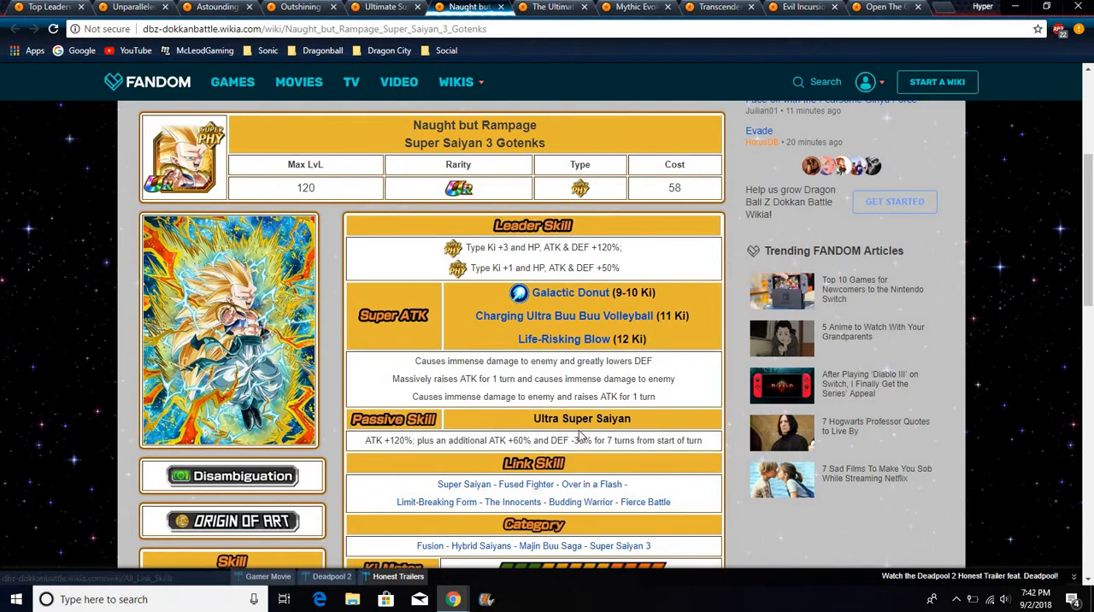
mouse_move(535, 416)
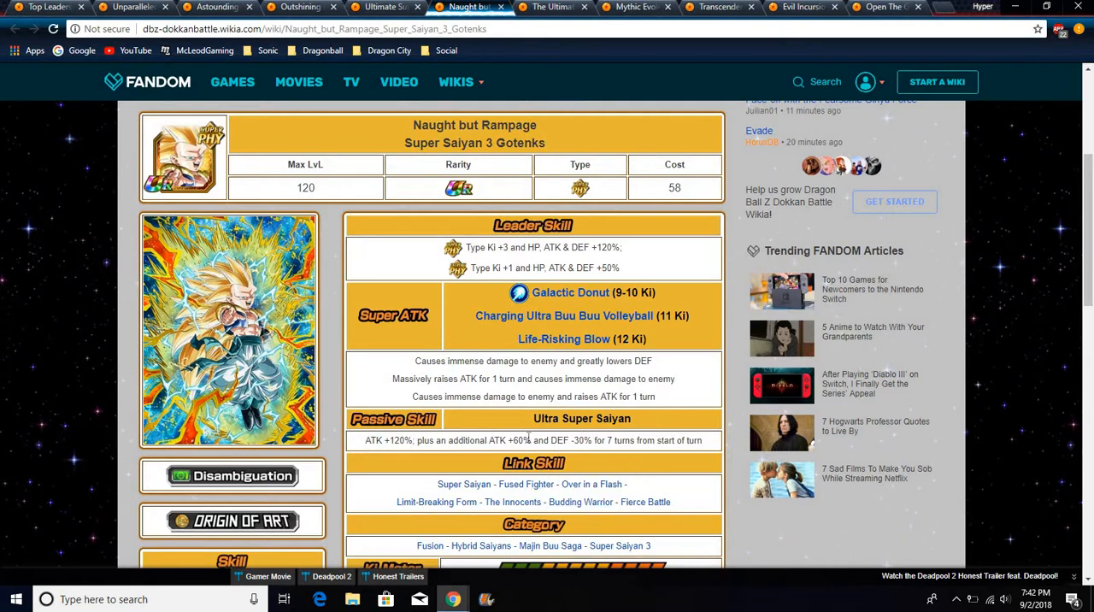
mouse_move(610, 431)
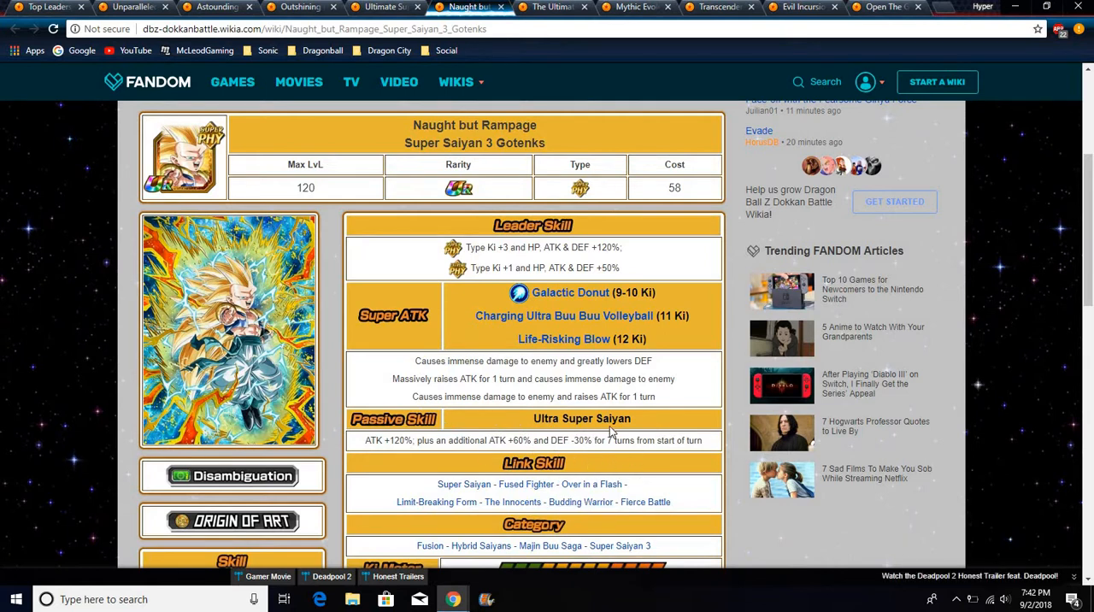
mouse_move(389, 425)
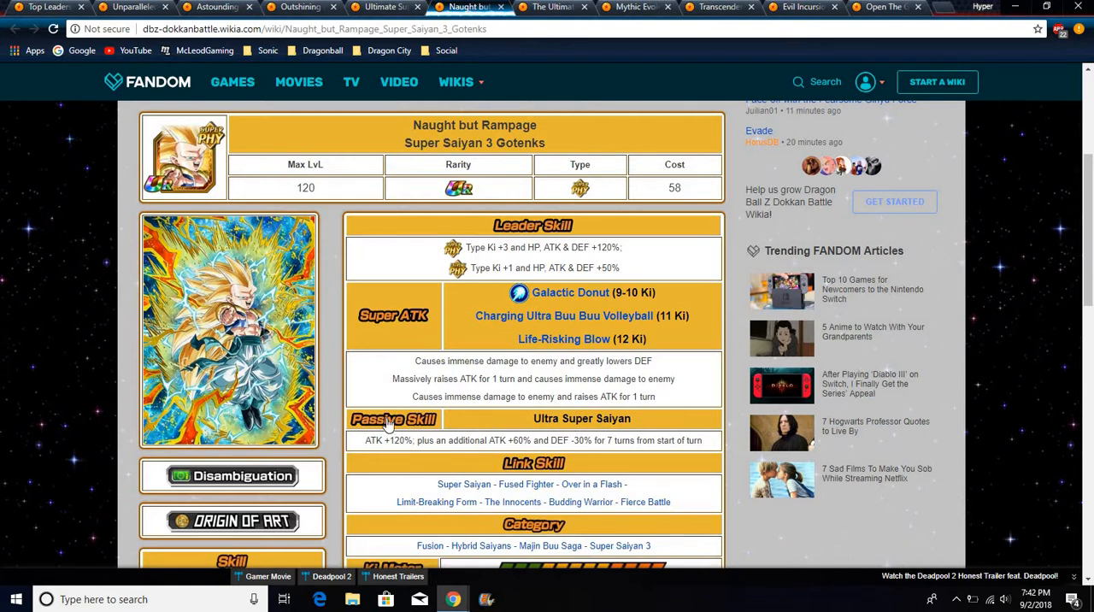
mouse_move(372, 289)
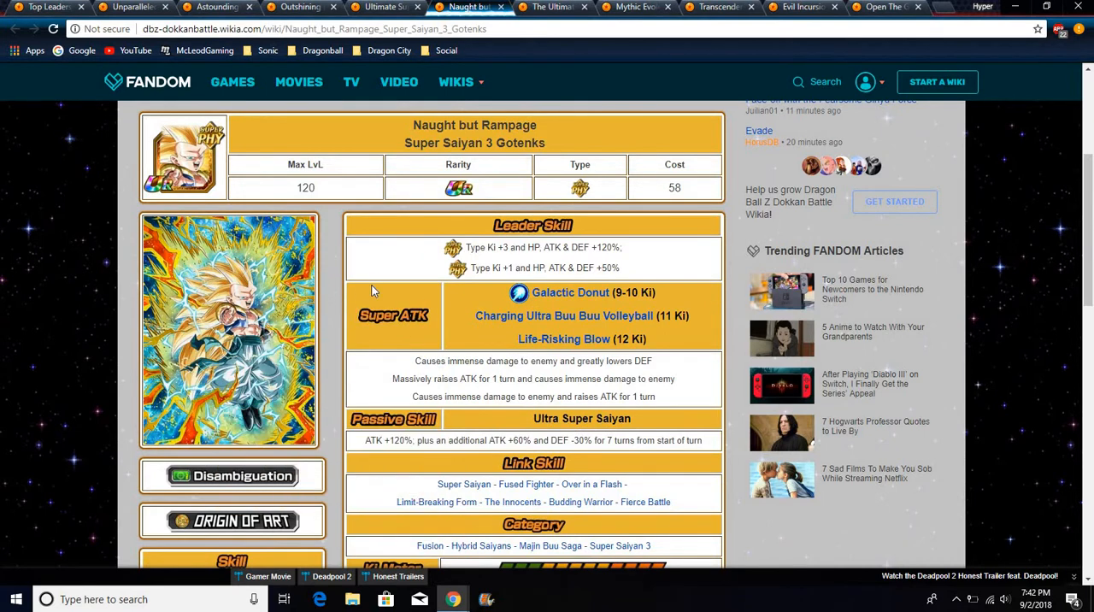
mouse_move(263, 169)
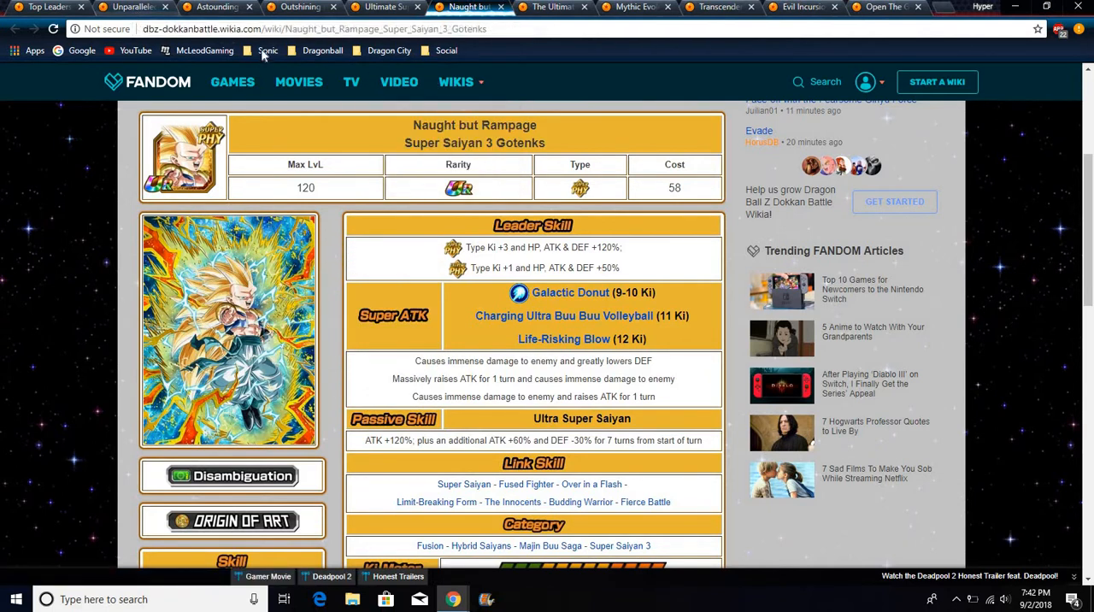
Toggle between the Goku (Angel) and Super #17 tabs, ending on Super #17
left_click(213, 7)
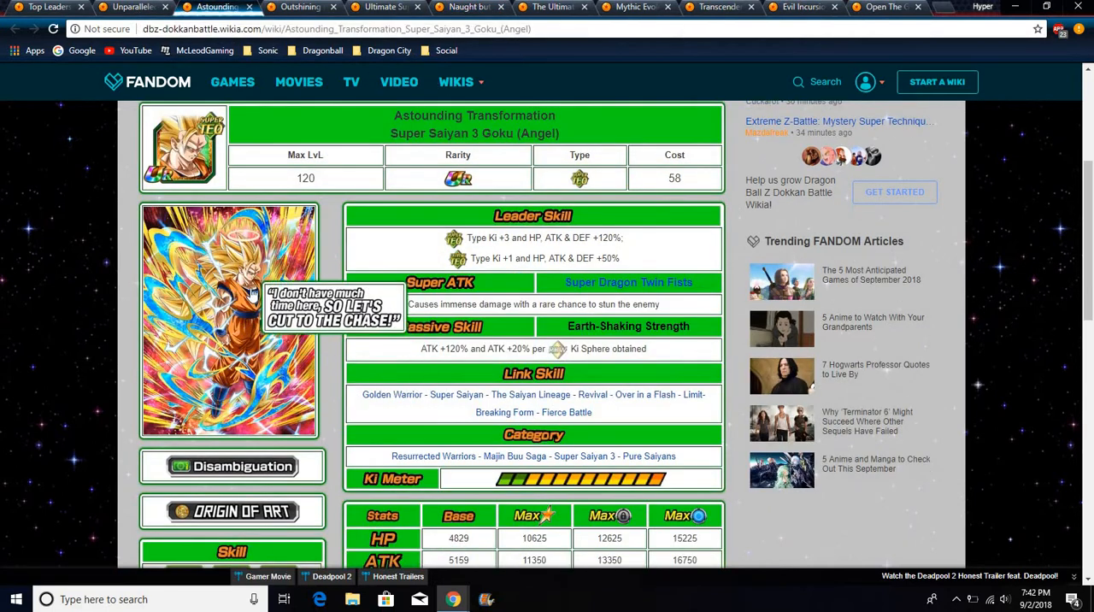
mouse_move(588, 10)
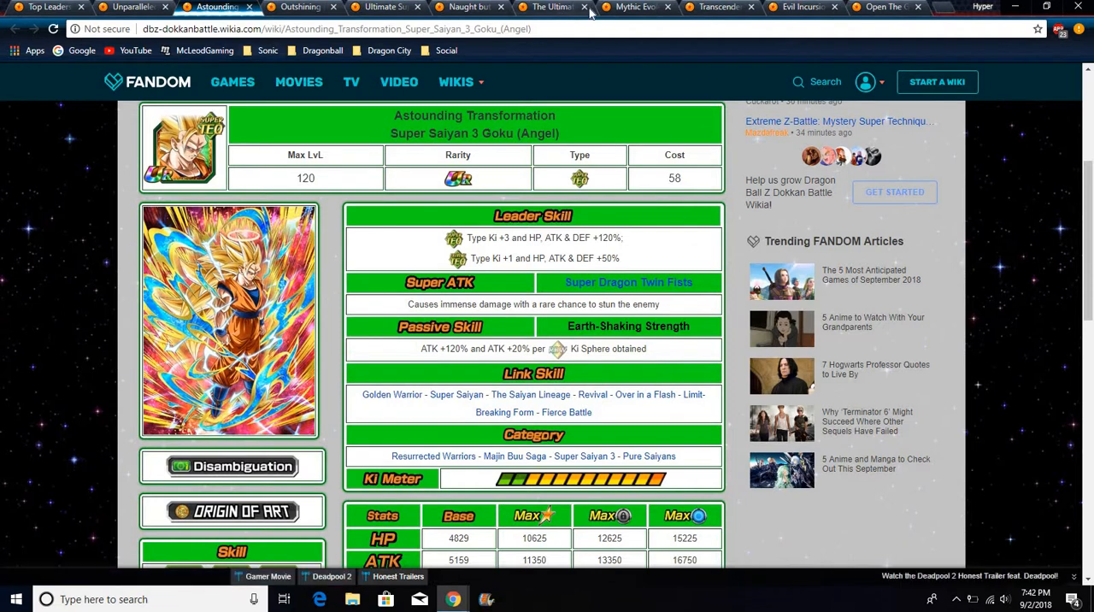
left_click(551, 6)
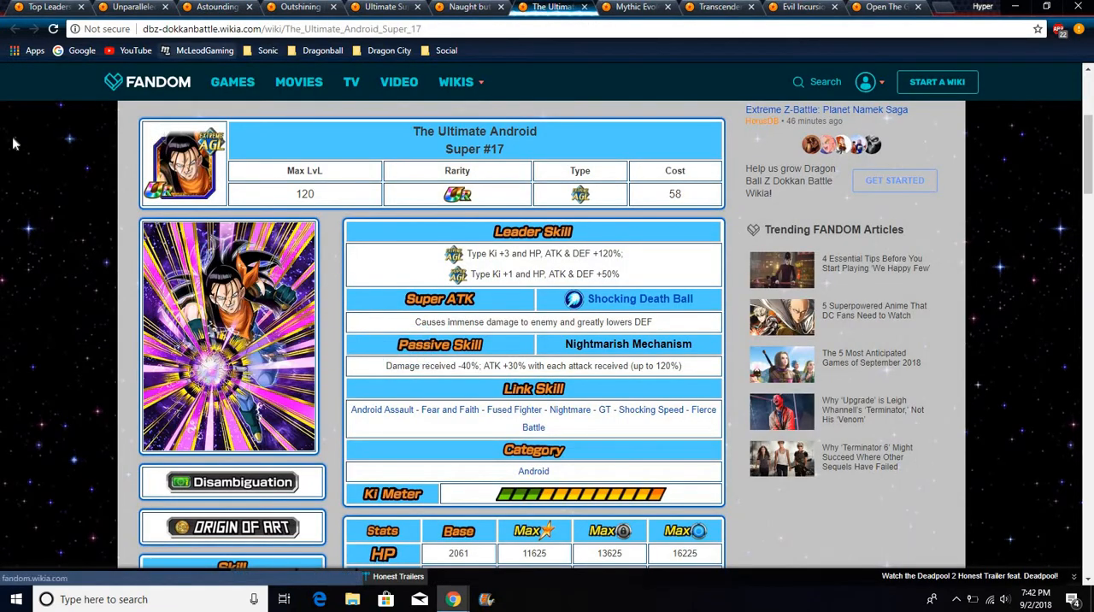
left_click(218, 7)
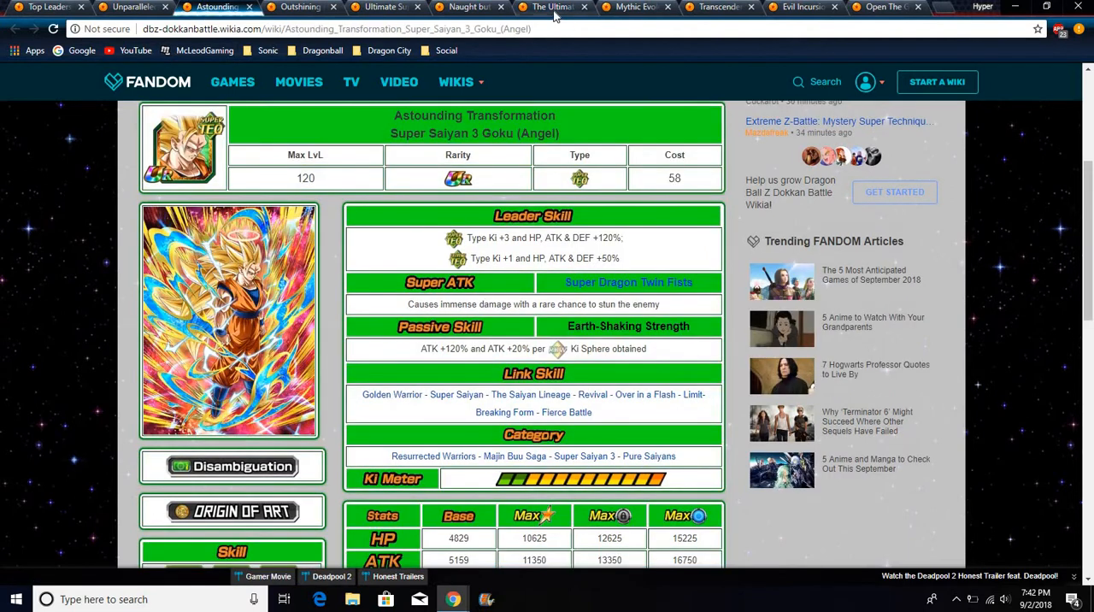
left_click(554, 7)
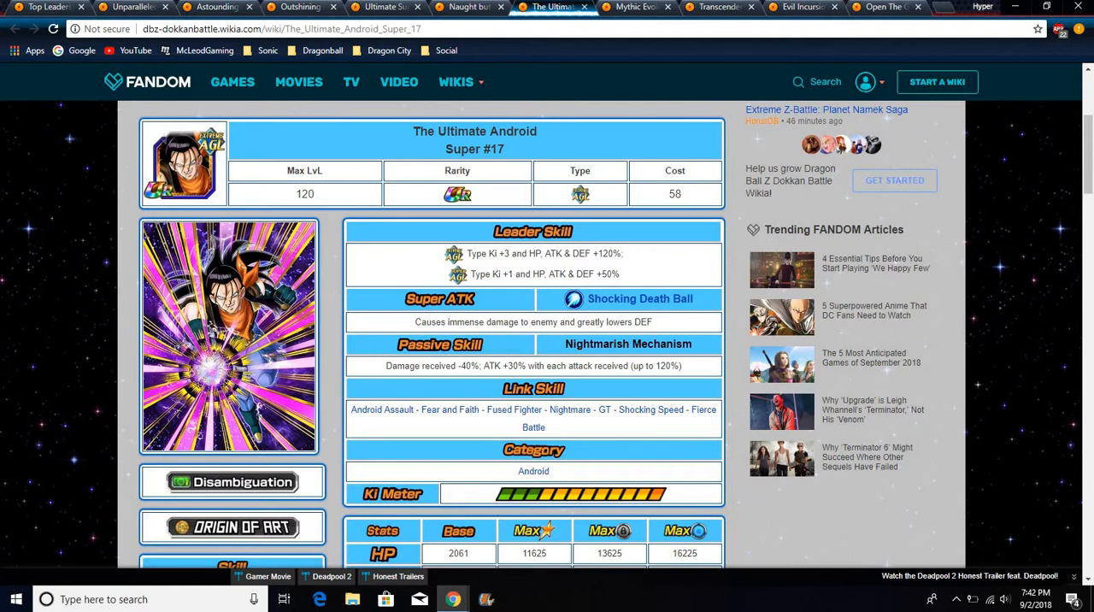
Glance at the Super Saiyan 3 Broly tab, then return to Super #17
left_click(637, 6)
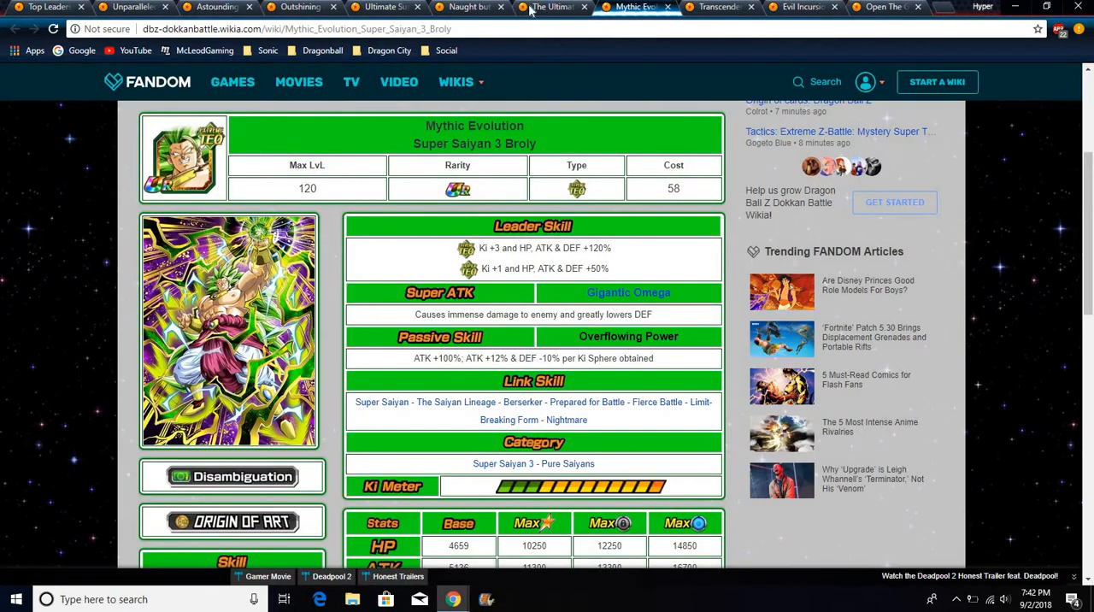
left_click(554, 7)
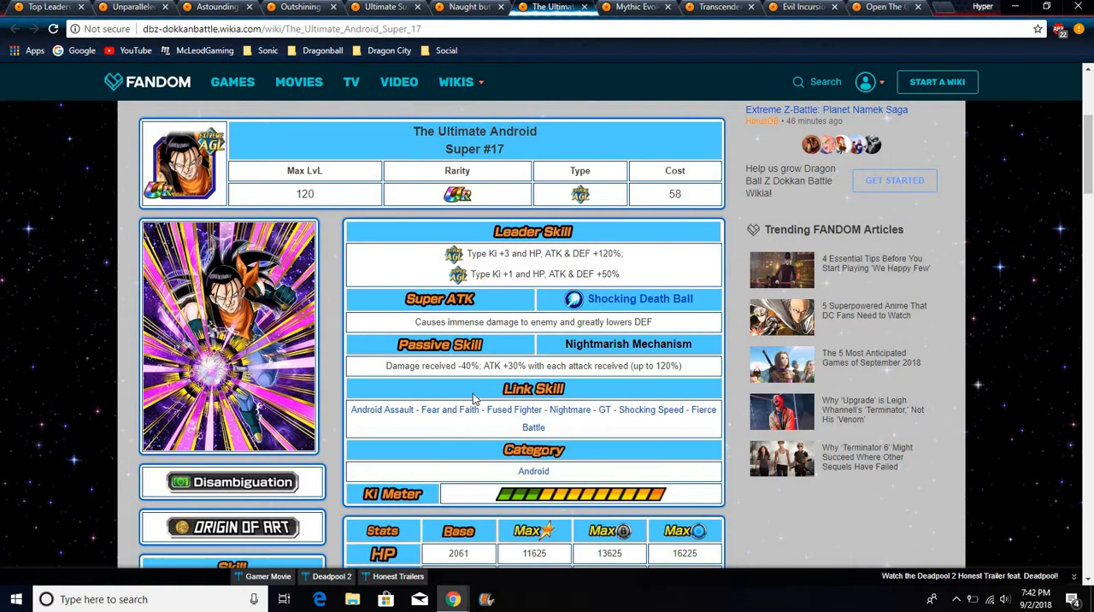
mouse_move(398, 400)
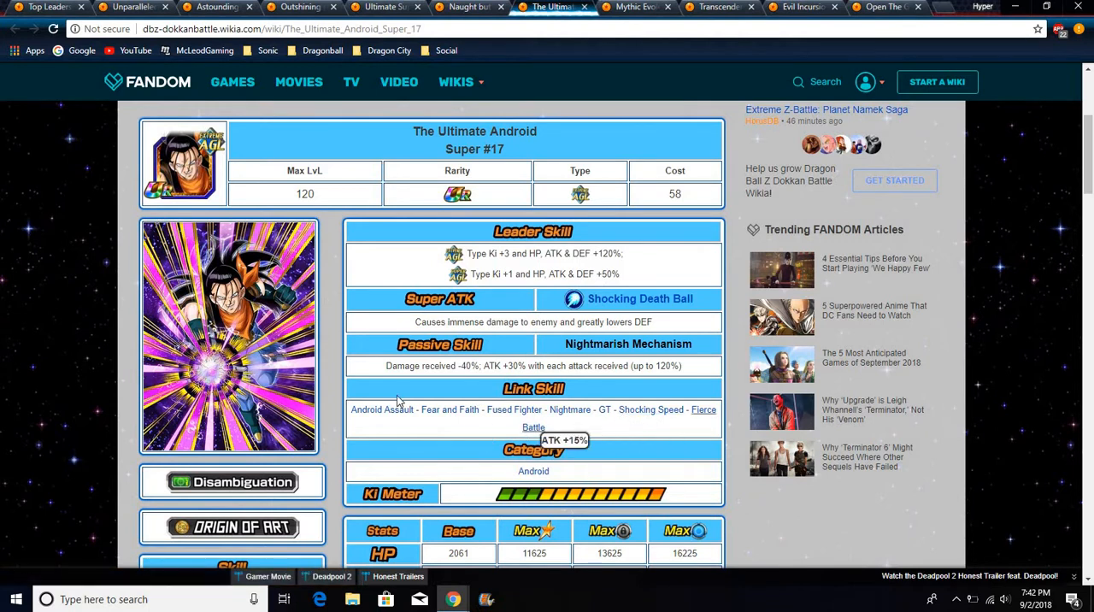
mouse_move(514, 409)
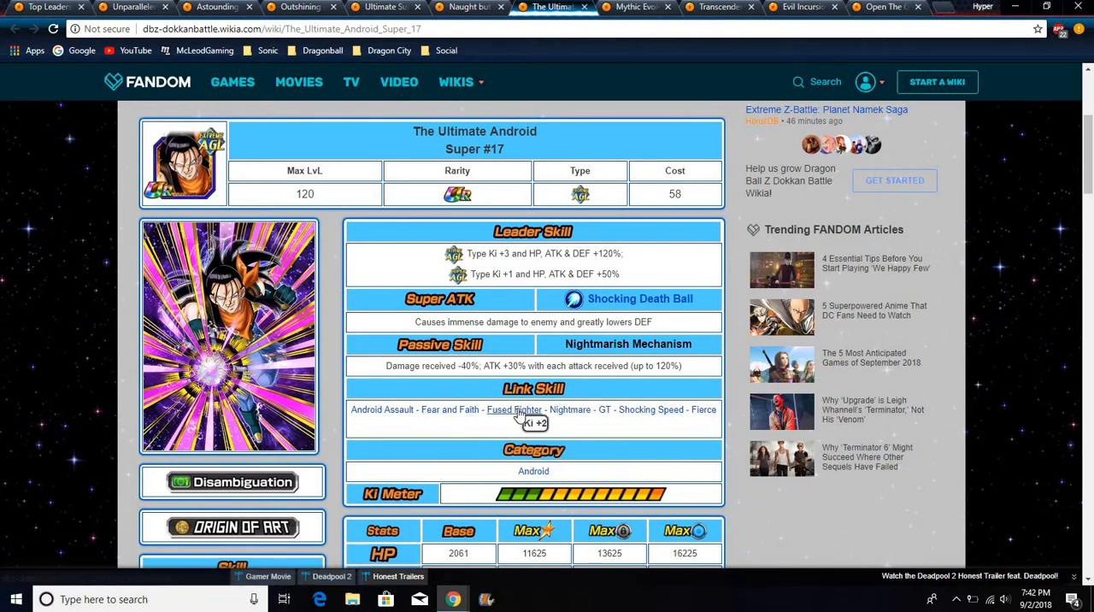
mouse_move(570, 410)
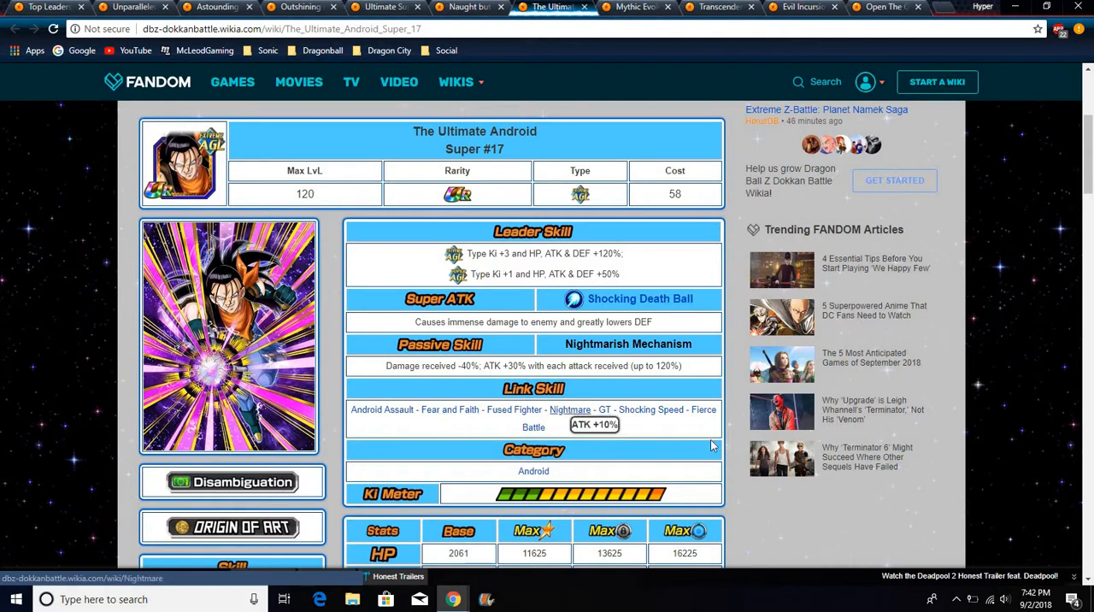
mouse_move(186, 274)
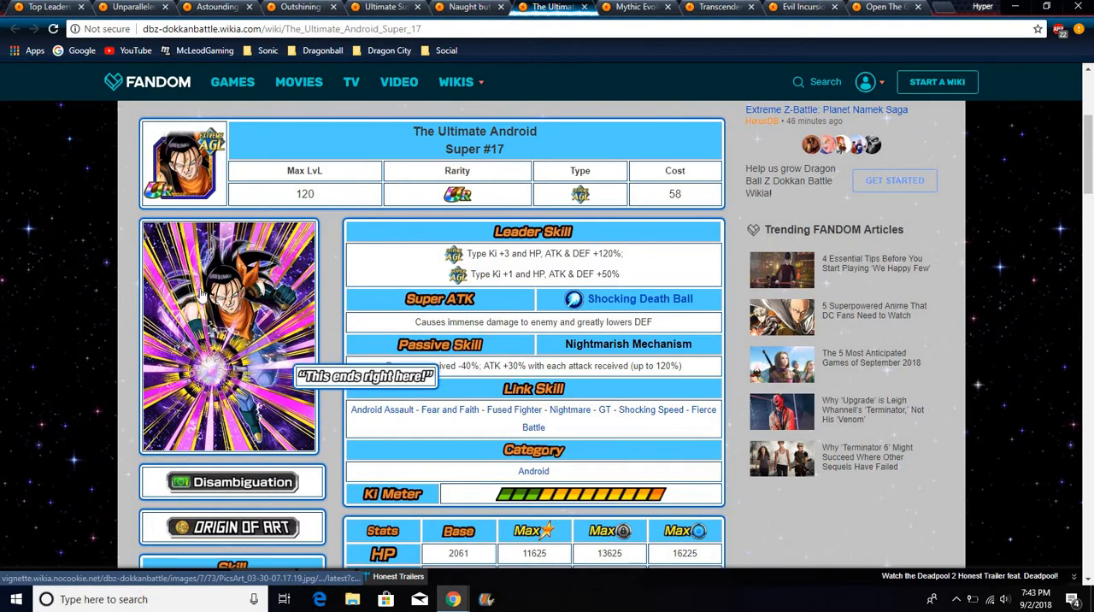
mouse_move(325, 297)
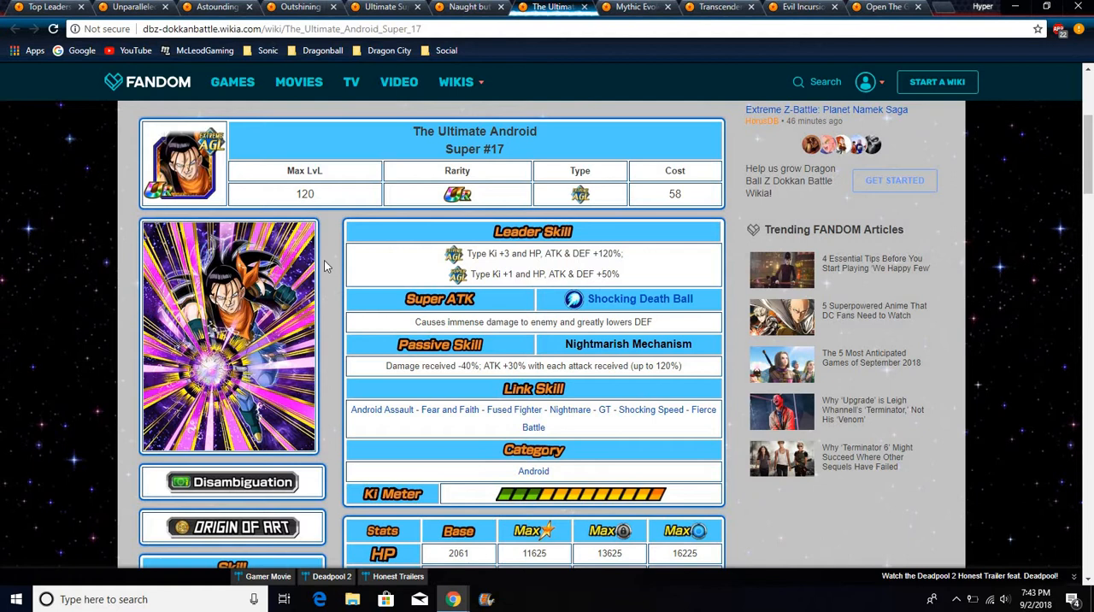
mouse_move(231, 307)
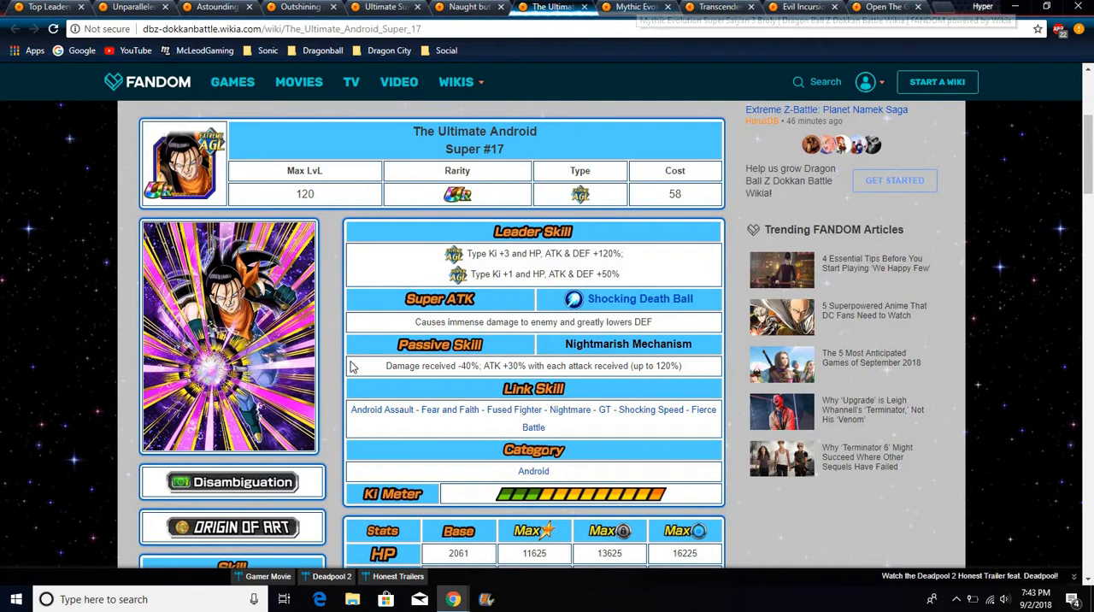
mouse_move(378, 162)
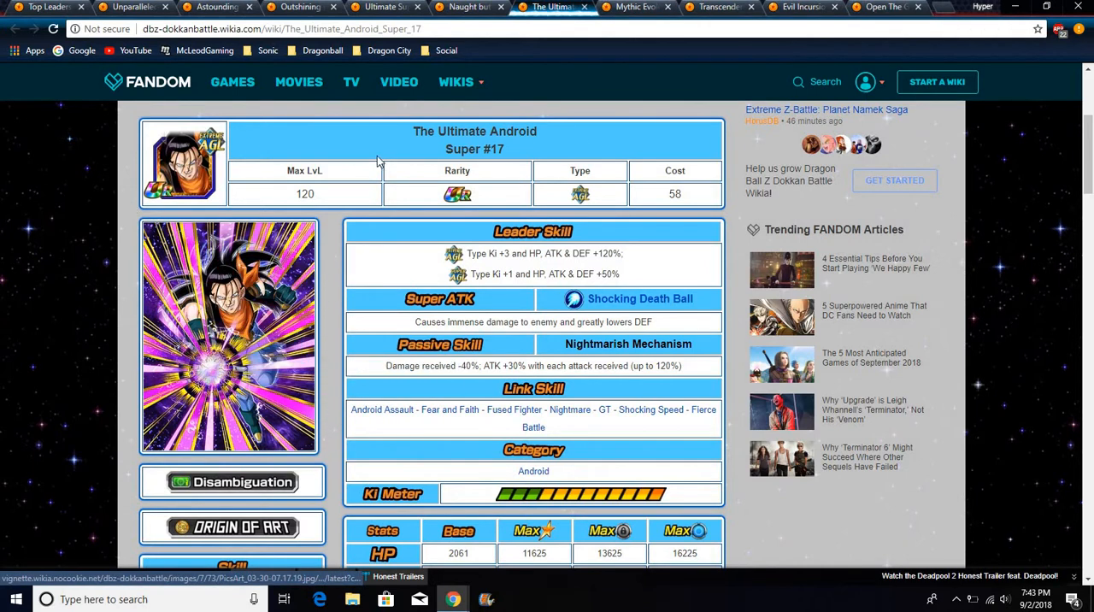
Switch to the Mythic Evolution Super Saiyan 3 Broly tab to review its link skills
left_click(637, 7)
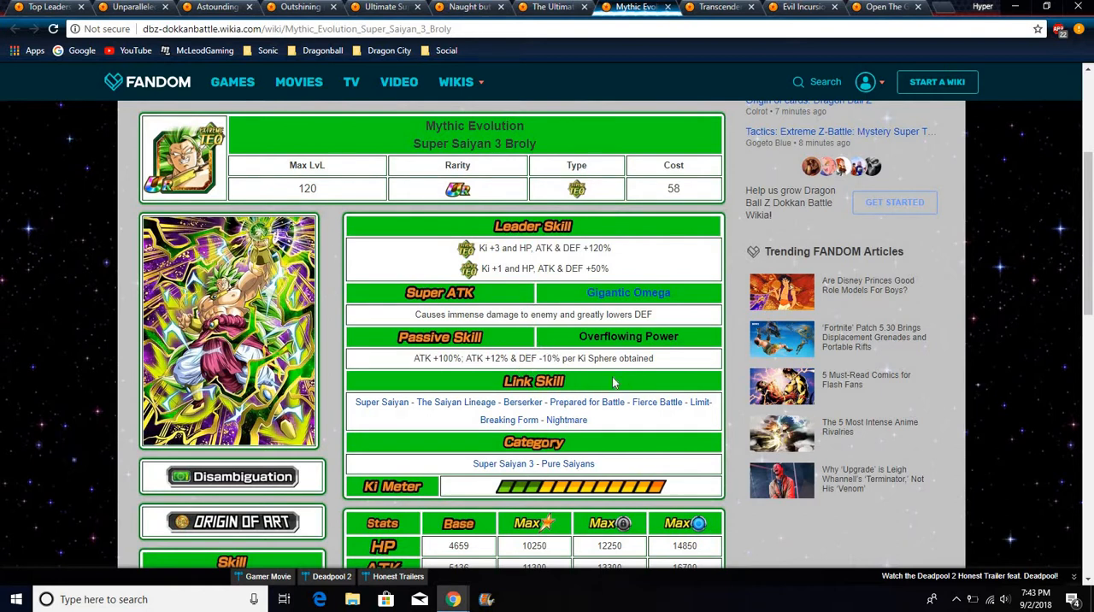
mouse_move(522, 402)
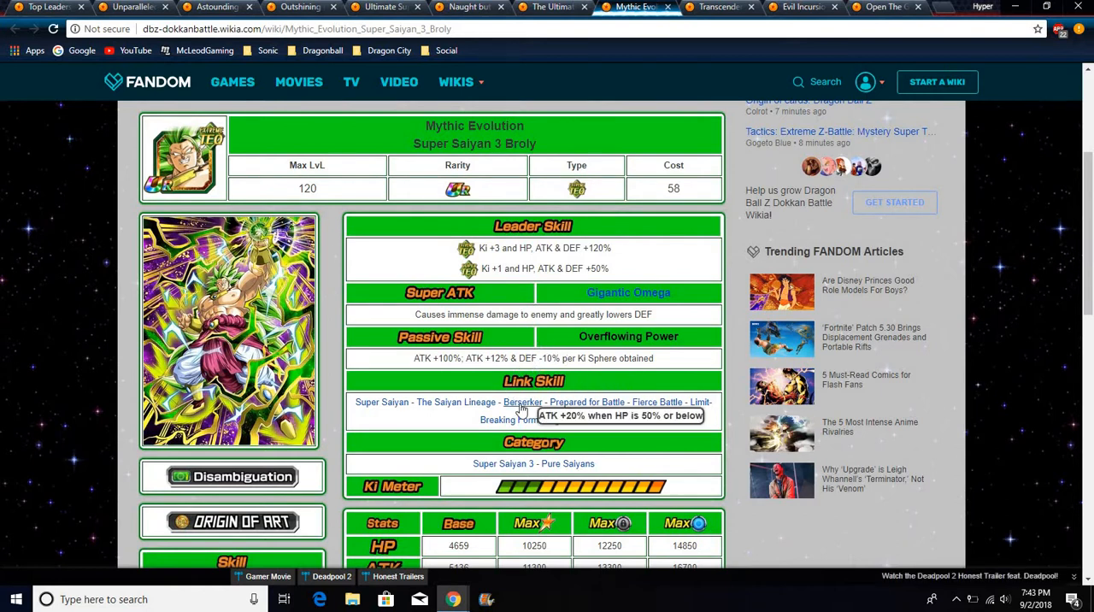
mouse_move(380, 253)
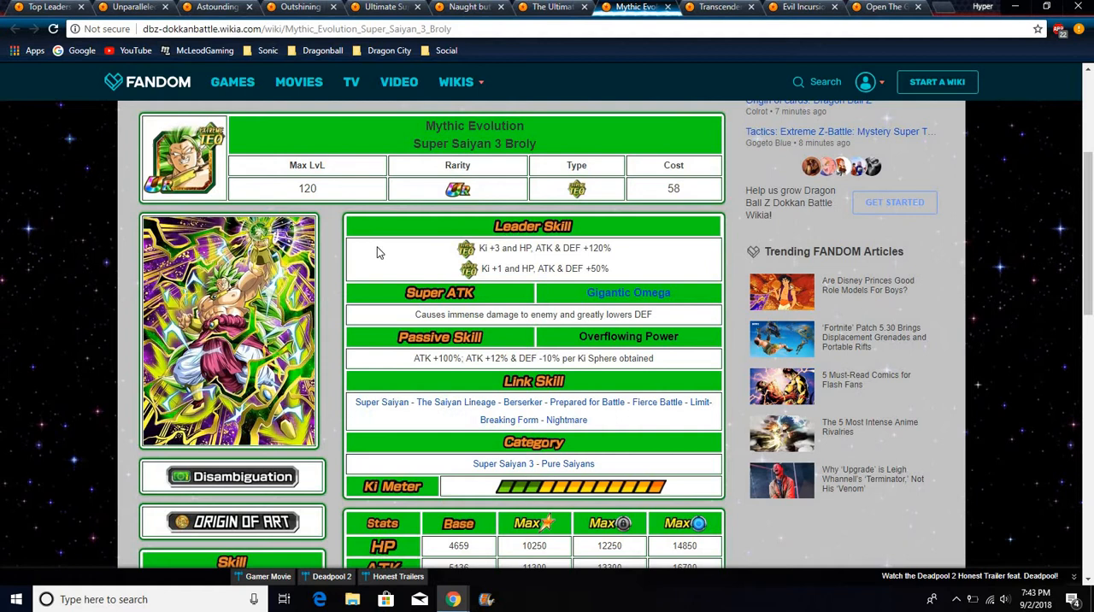
mouse_move(291, 295)
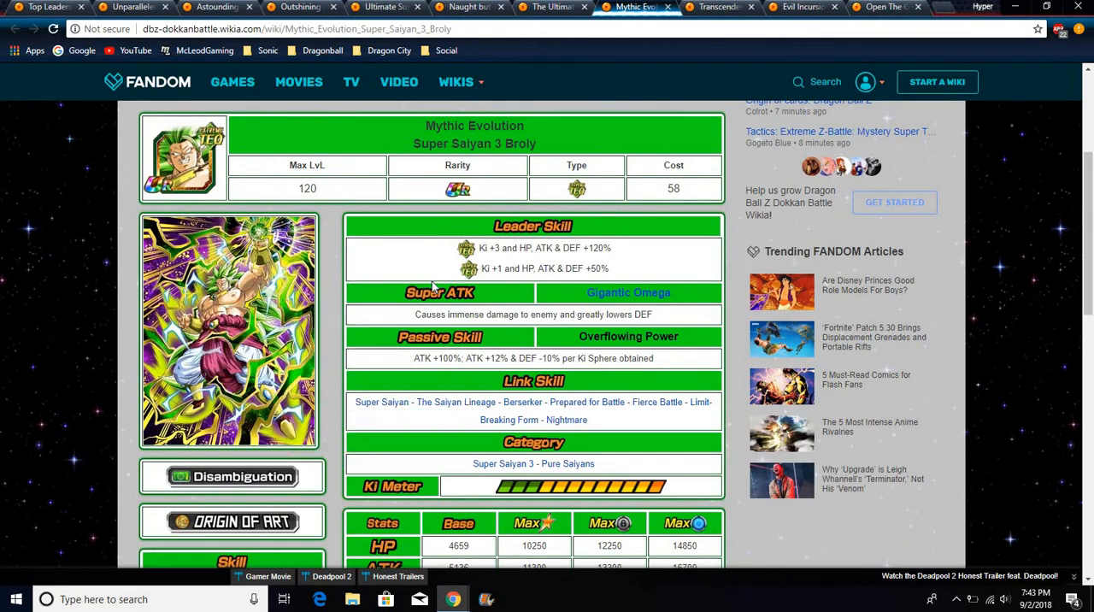
mouse_move(517, 190)
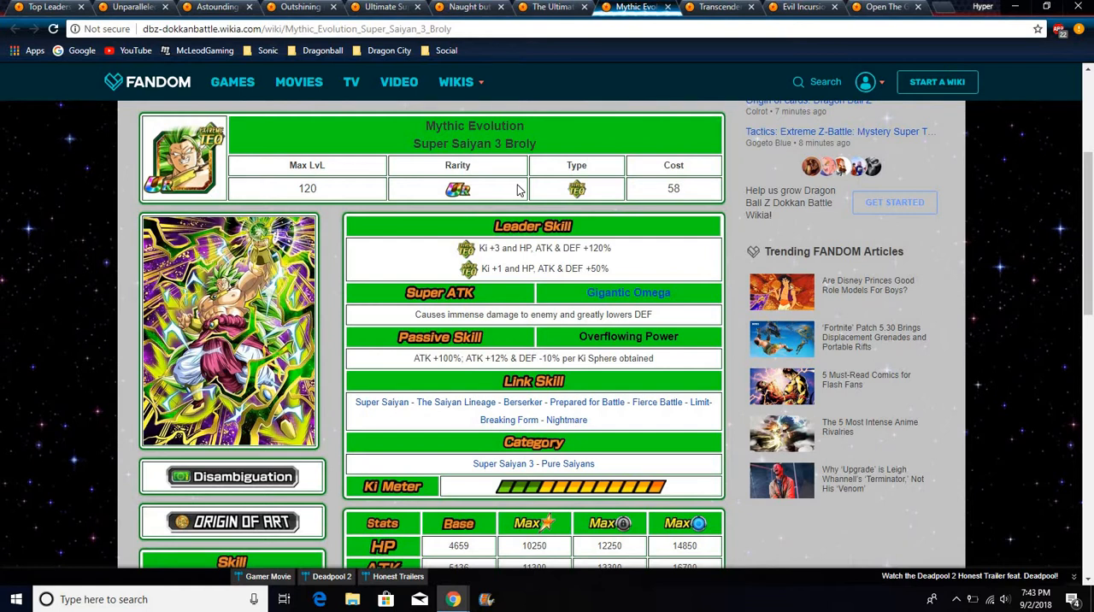
mouse_move(464, 338)
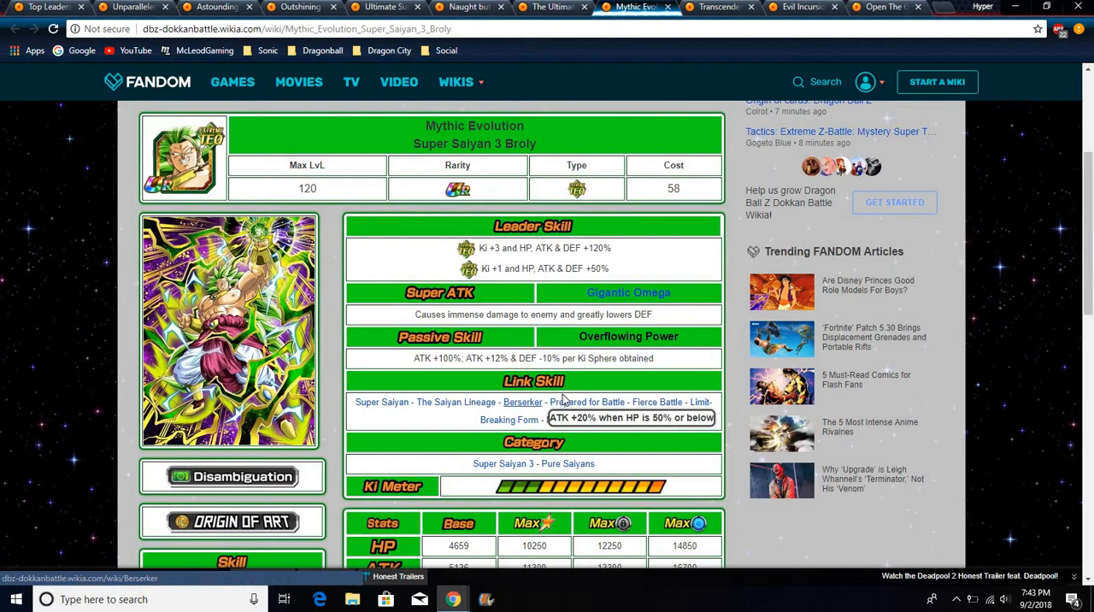
mouse_move(628, 435)
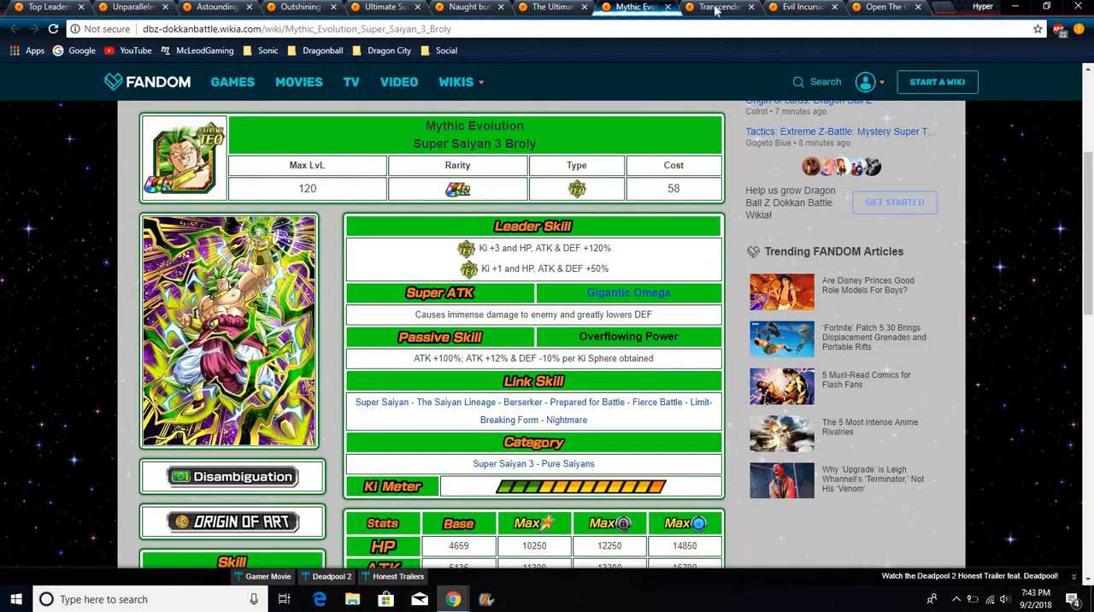
Switch to the Transcendent Majin Buu (Kid) tab with its Type Ki +3, +120% leader skill
left_click(718, 7)
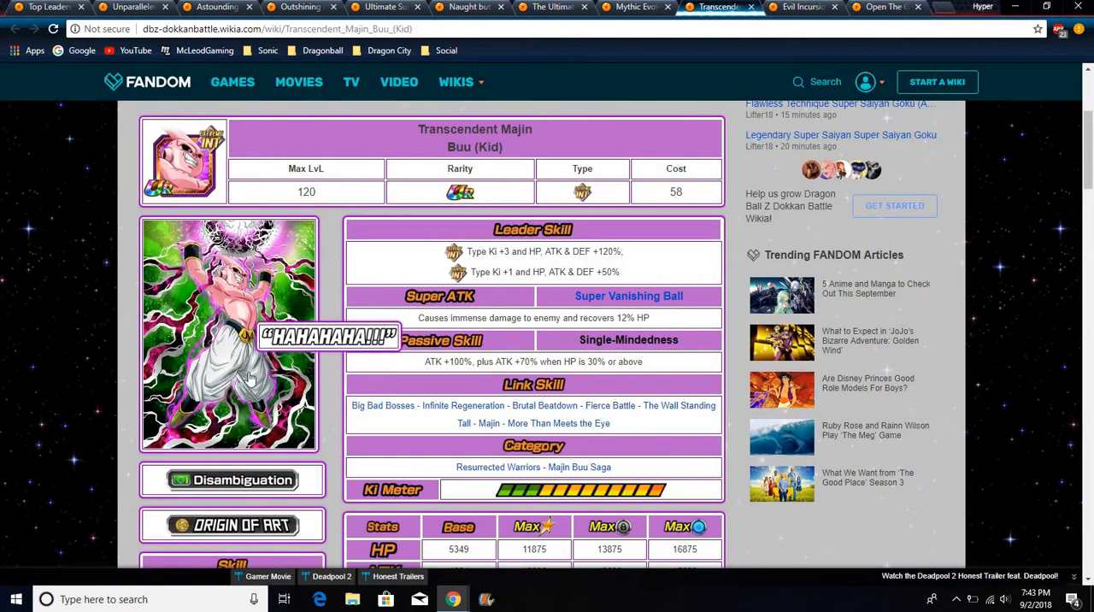
mouse_move(602, 418)
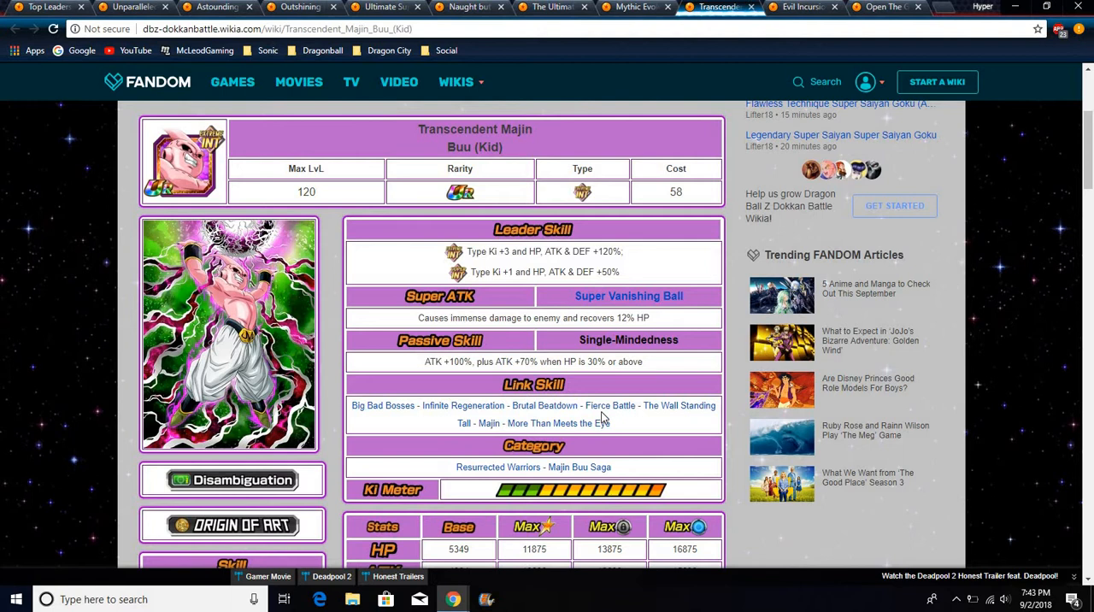
mouse_move(461, 406)
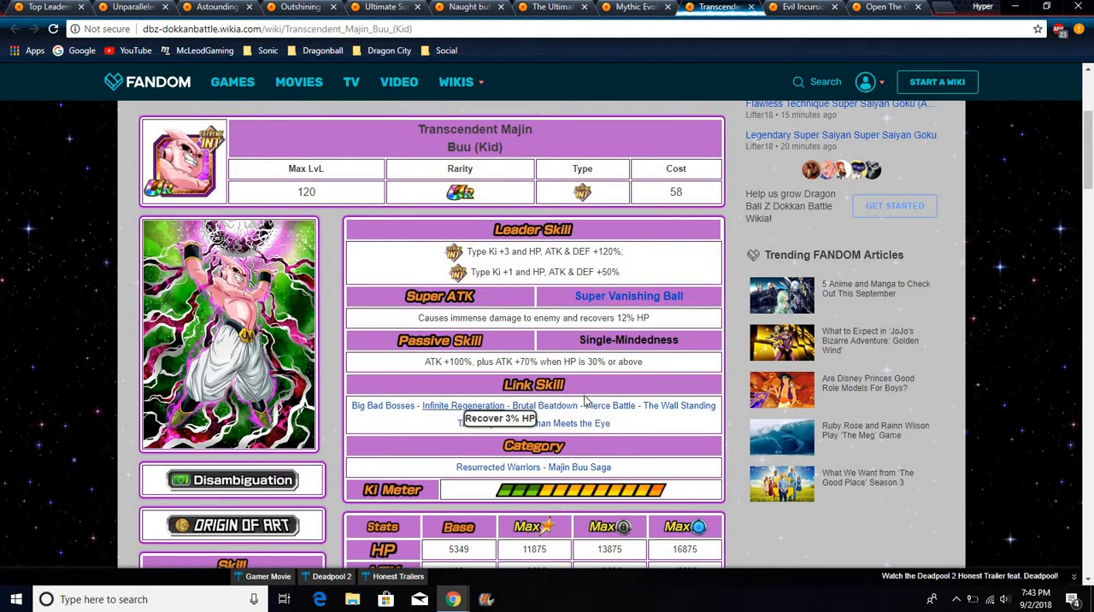
mouse_move(342, 294)
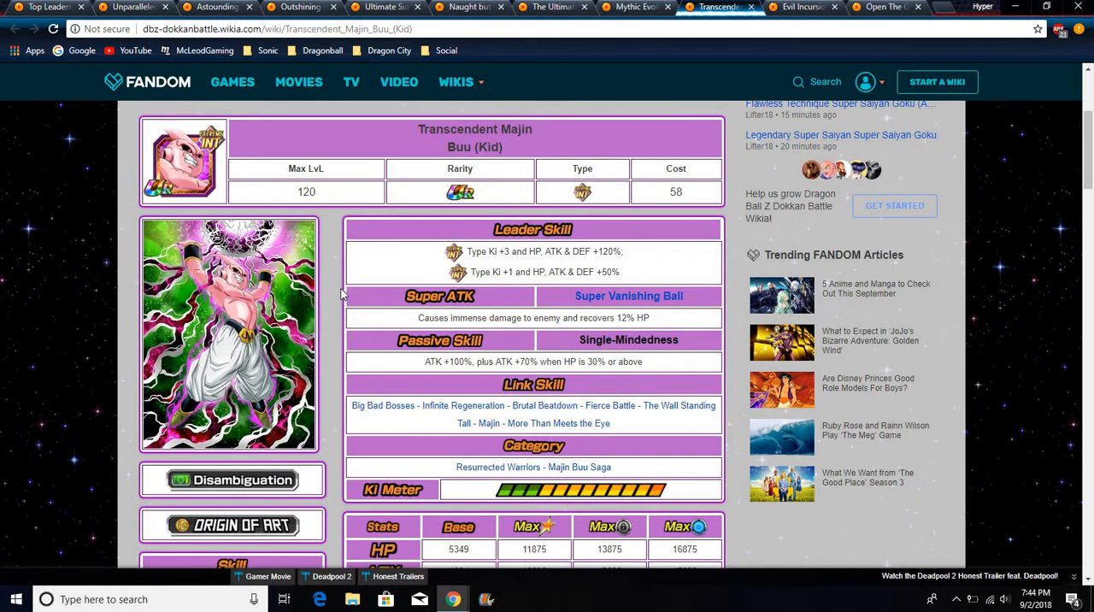
mouse_move(380, 425)
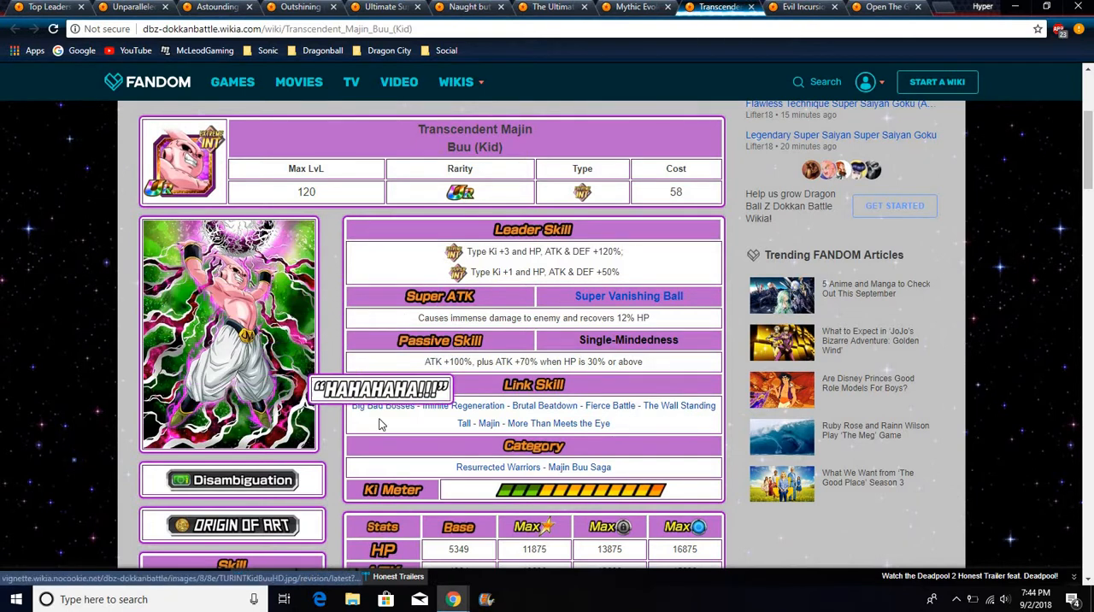
mouse_move(513, 435)
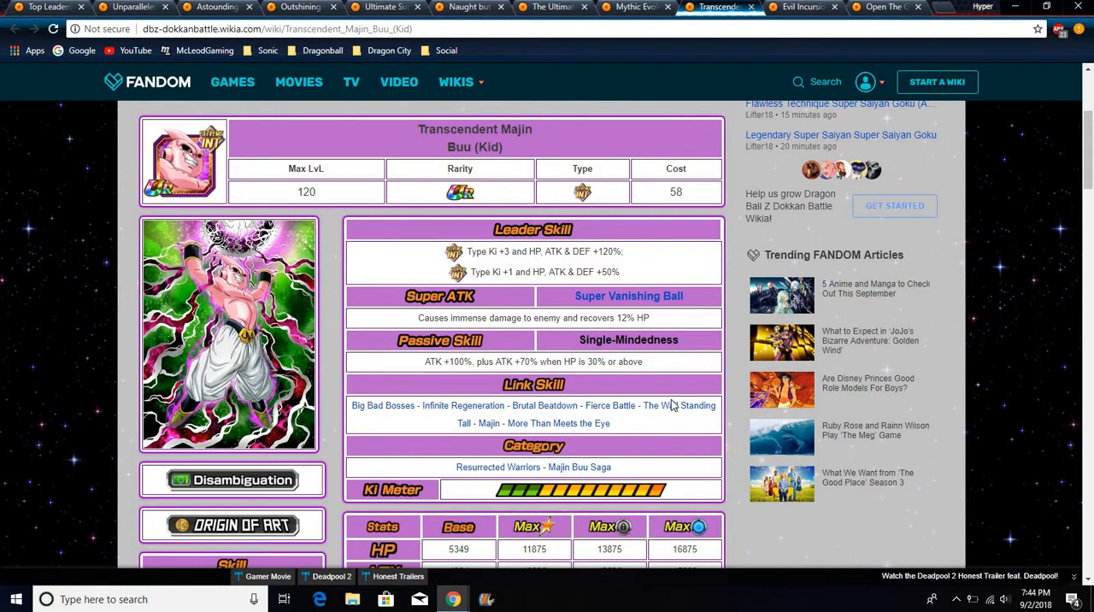
mouse_move(661, 443)
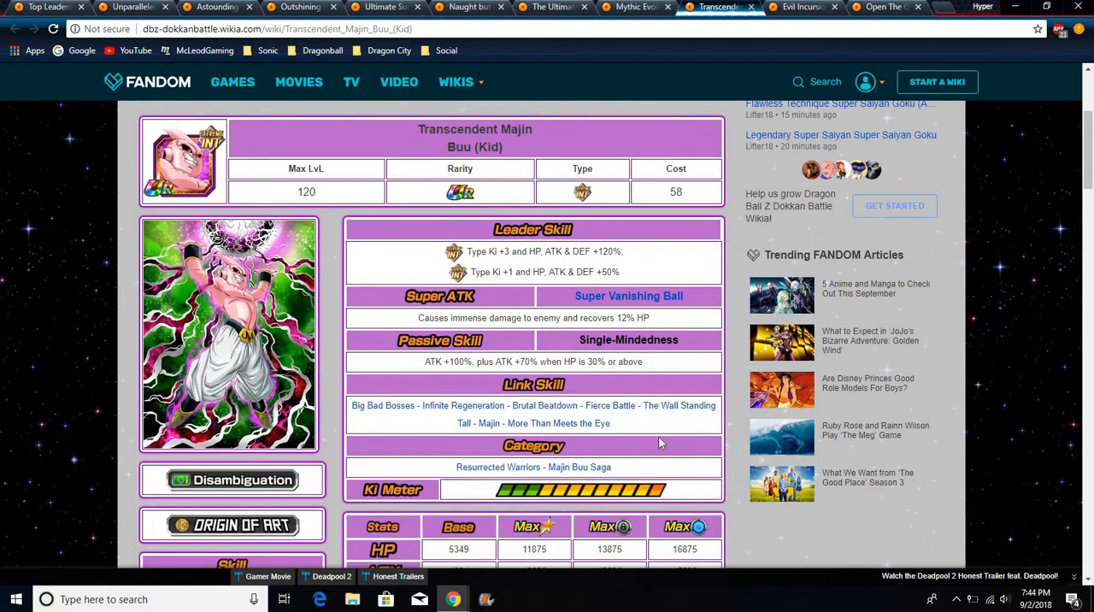
mouse_move(616, 306)
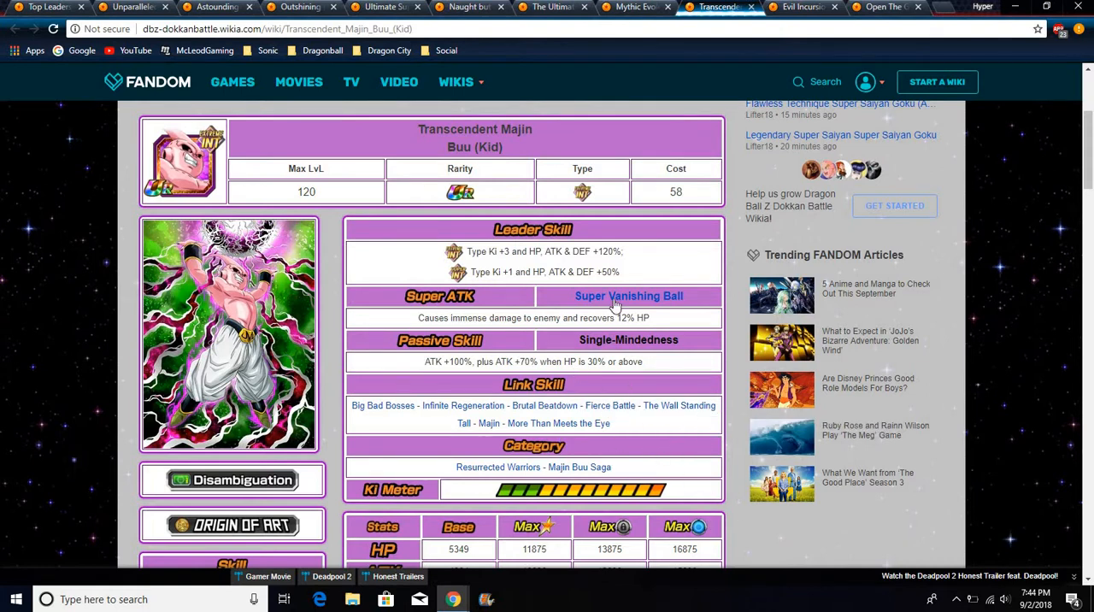
mouse_move(738, 172)
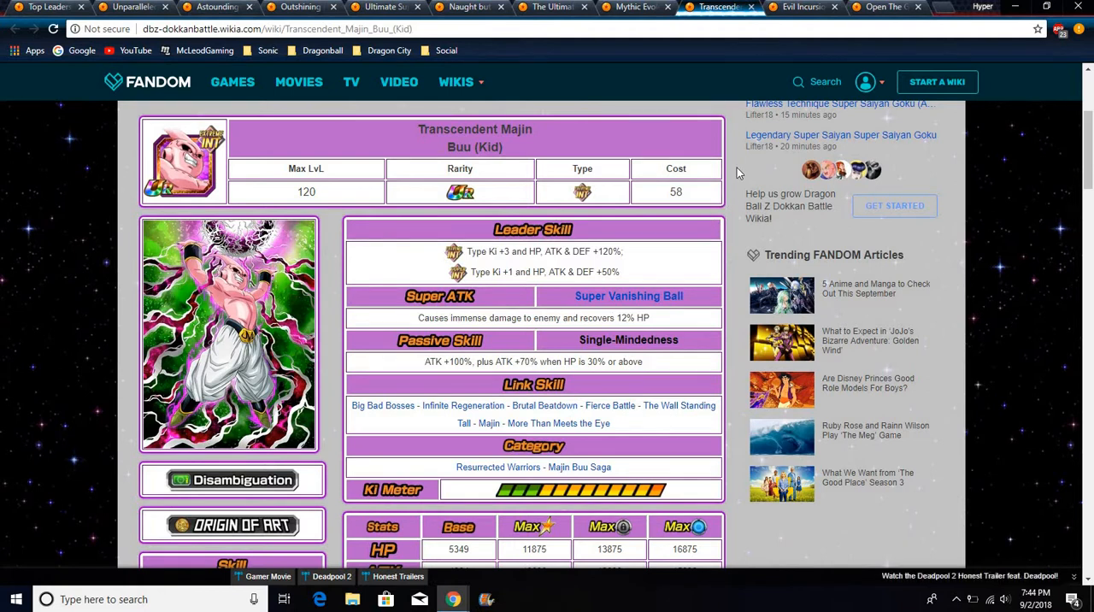
mouse_move(739, 174)
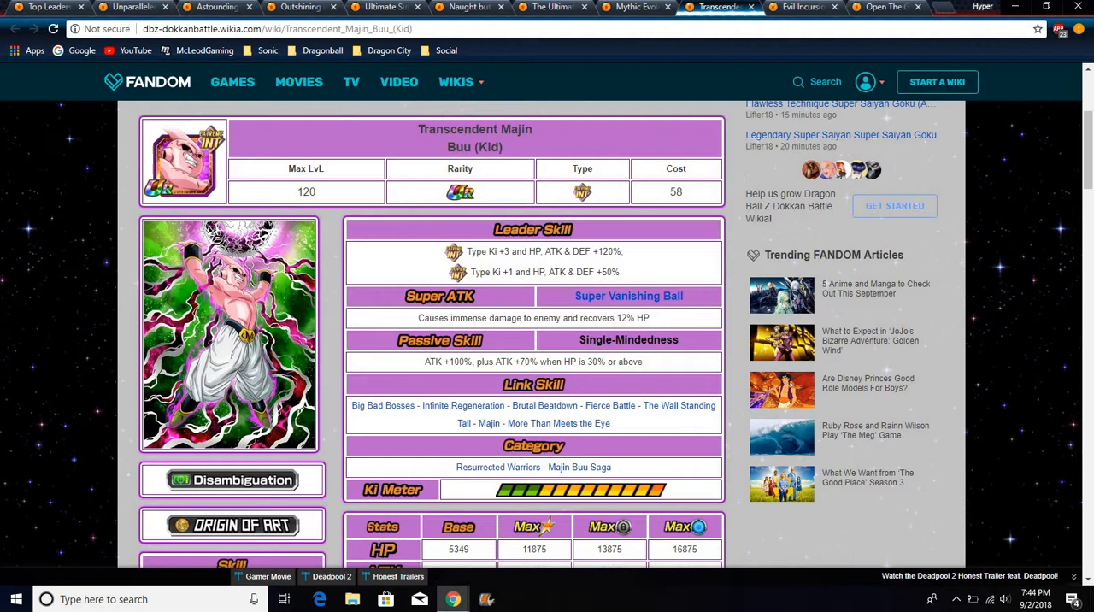
mouse_move(295, 253)
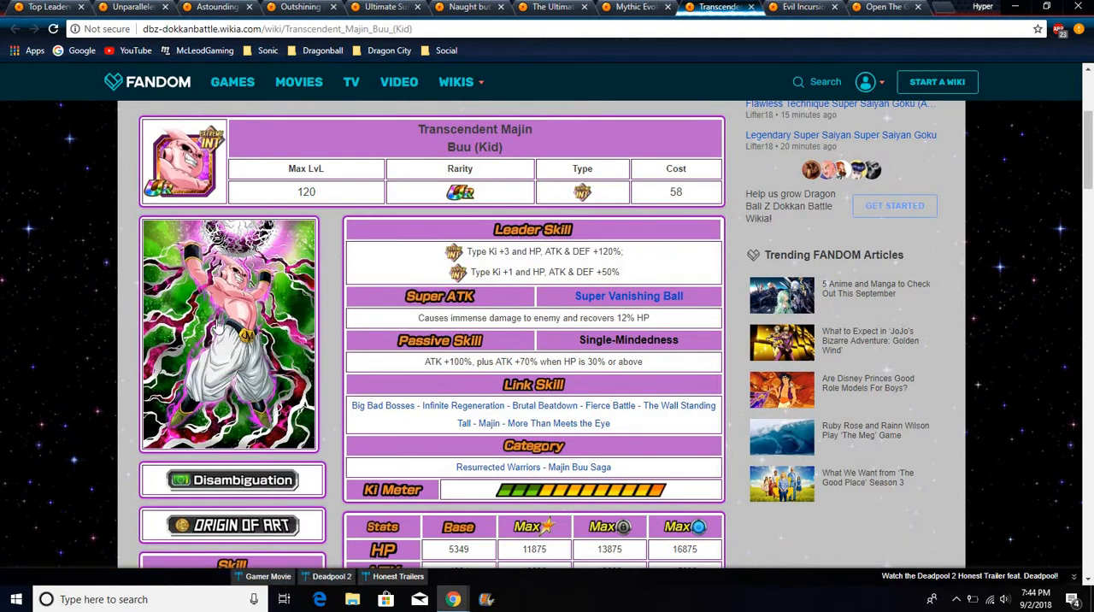
mouse_move(286, 272)
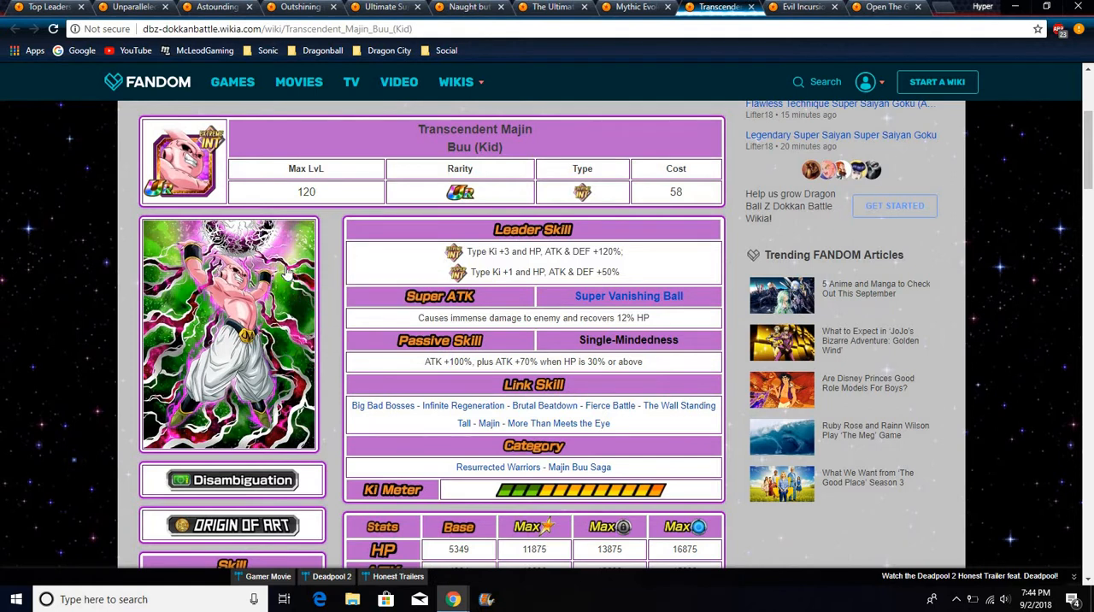
mouse_move(383, 283)
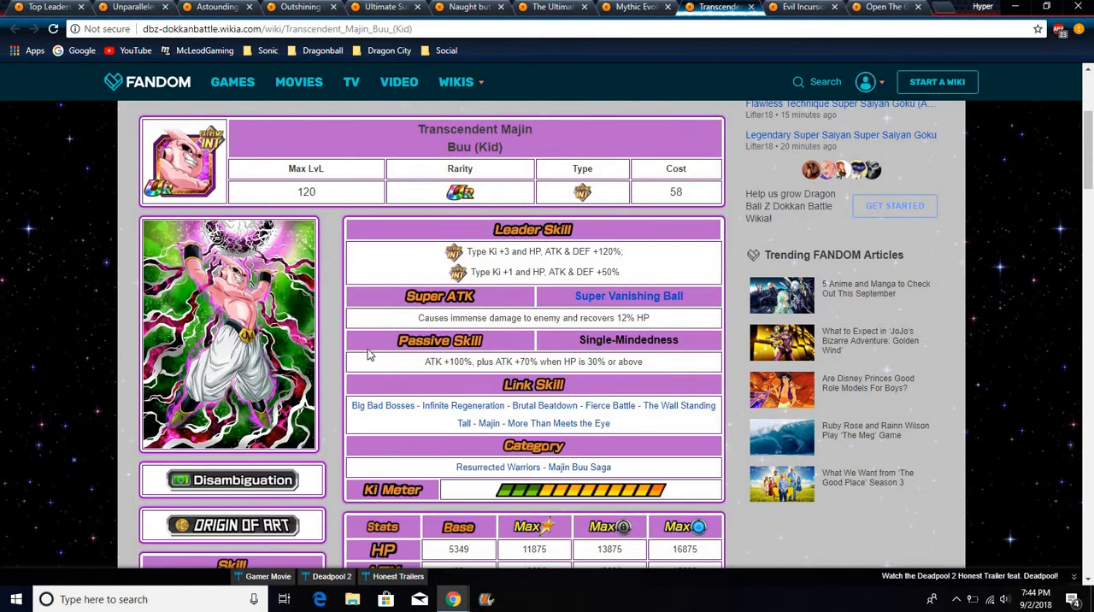
mouse_move(799, 6)
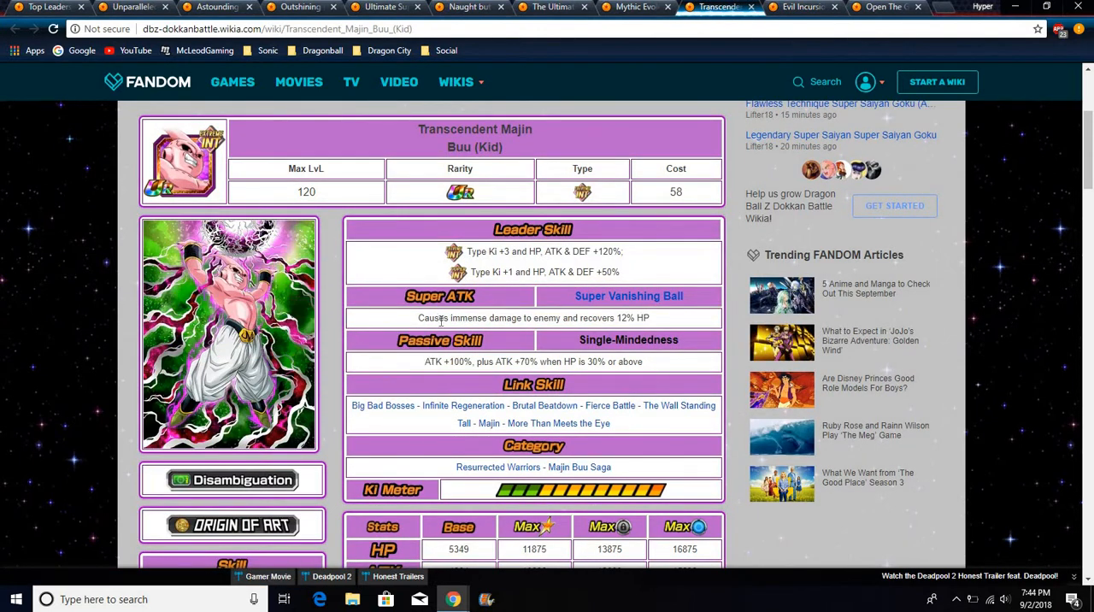
mouse_move(190, 276)
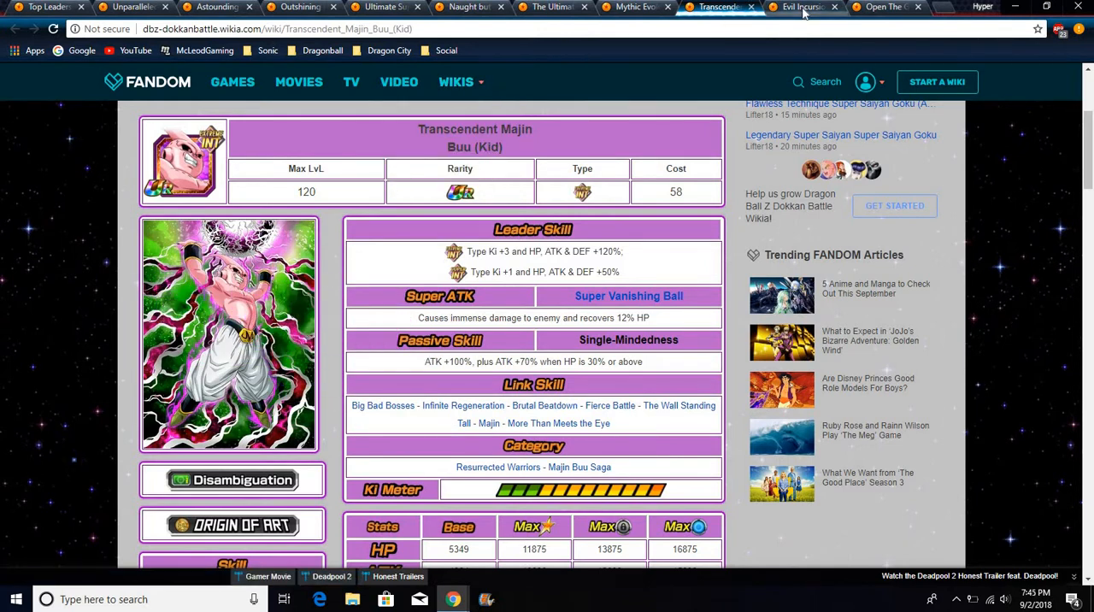
mouse_move(799, 7)
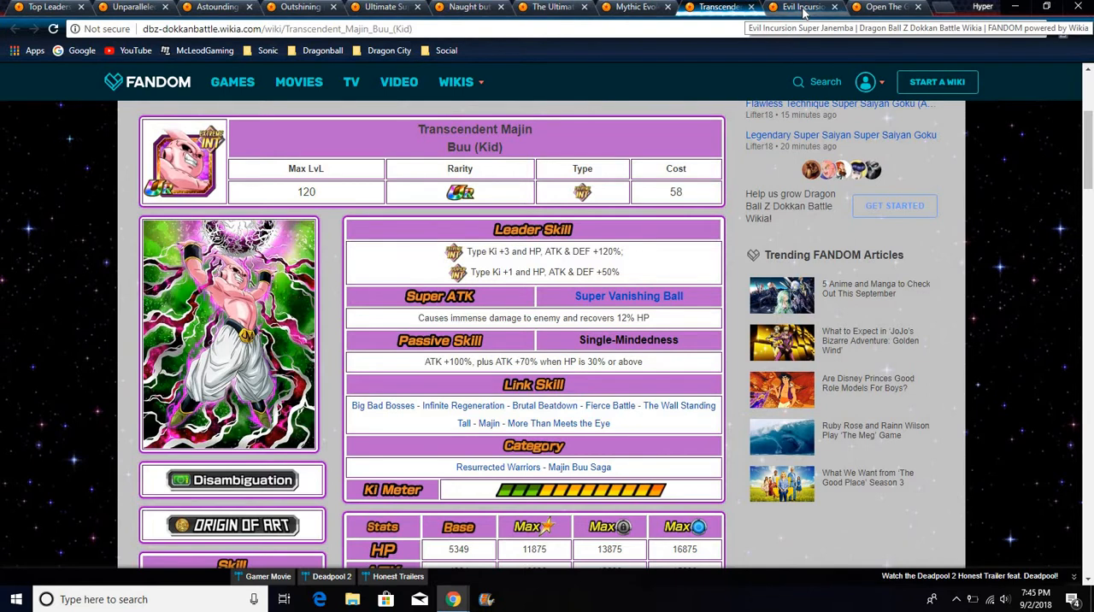
Open the Evil Incursion Janemba tab, check the Broly and Buu tabs, then return
left_click(799, 7)
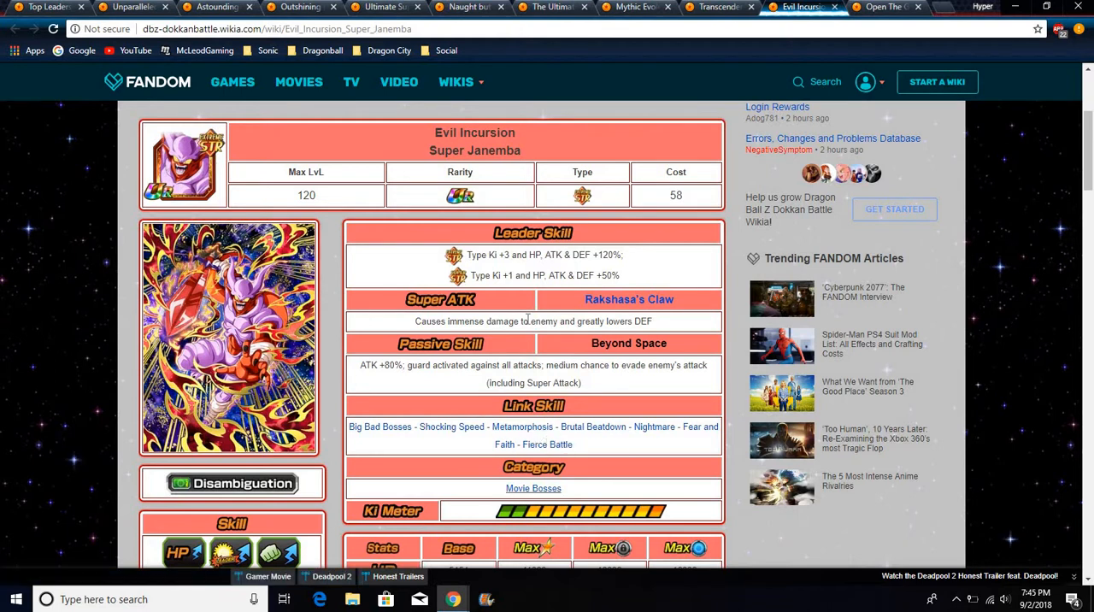
left_click(637, 7)
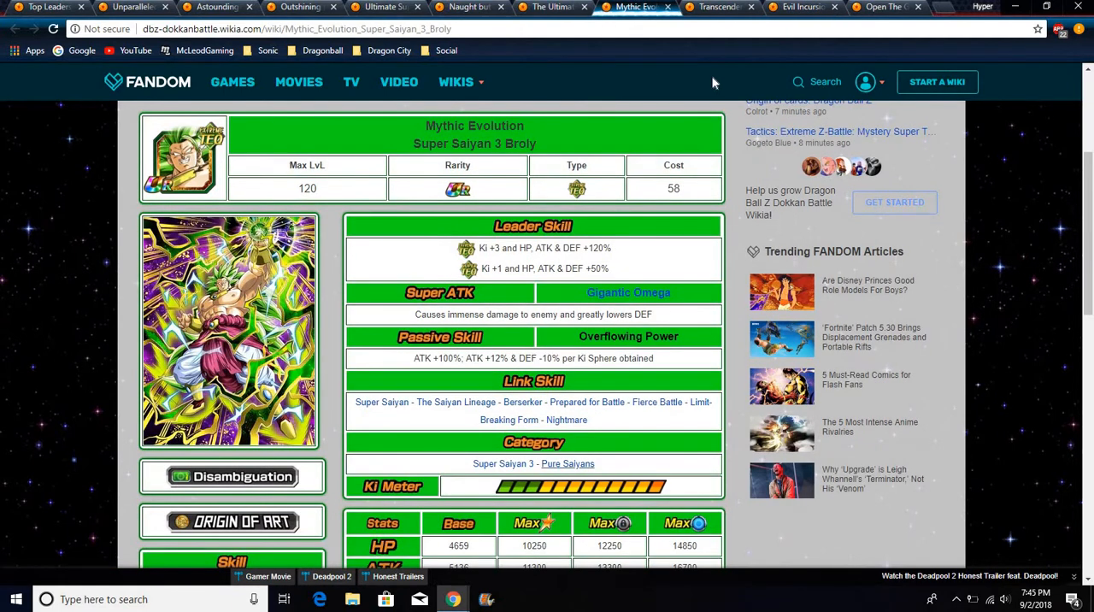
left_click(720, 7)
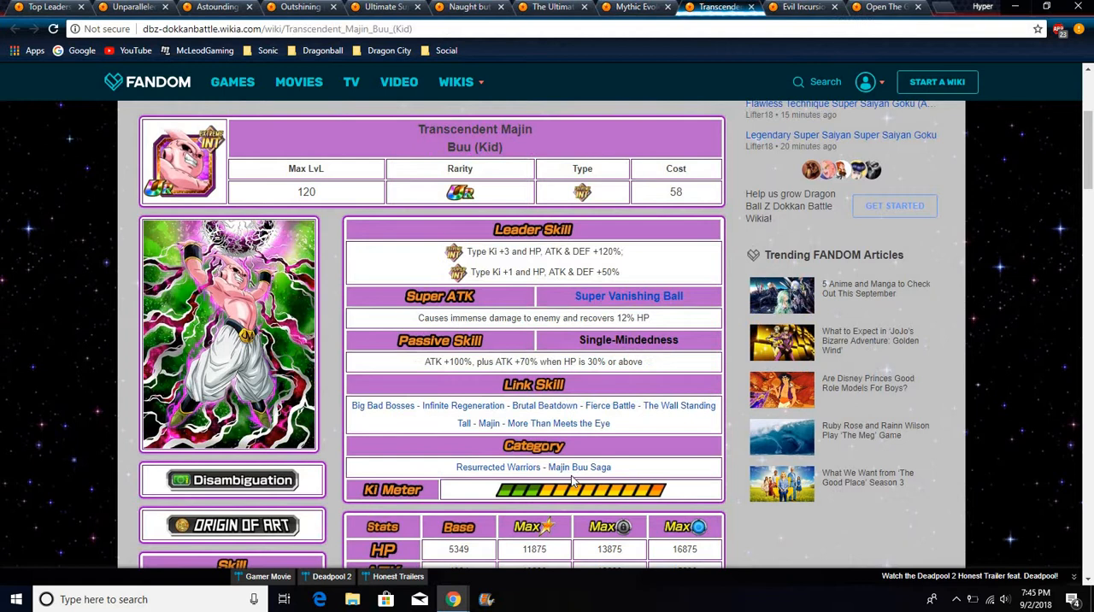
mouse_move(791, 12)
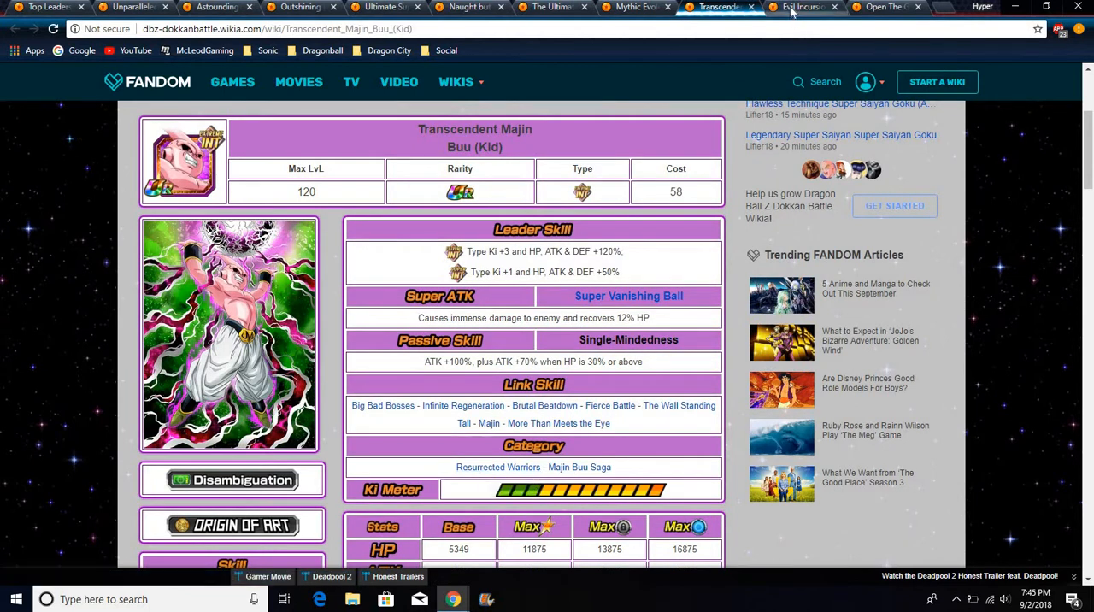
left_click(801, 7)
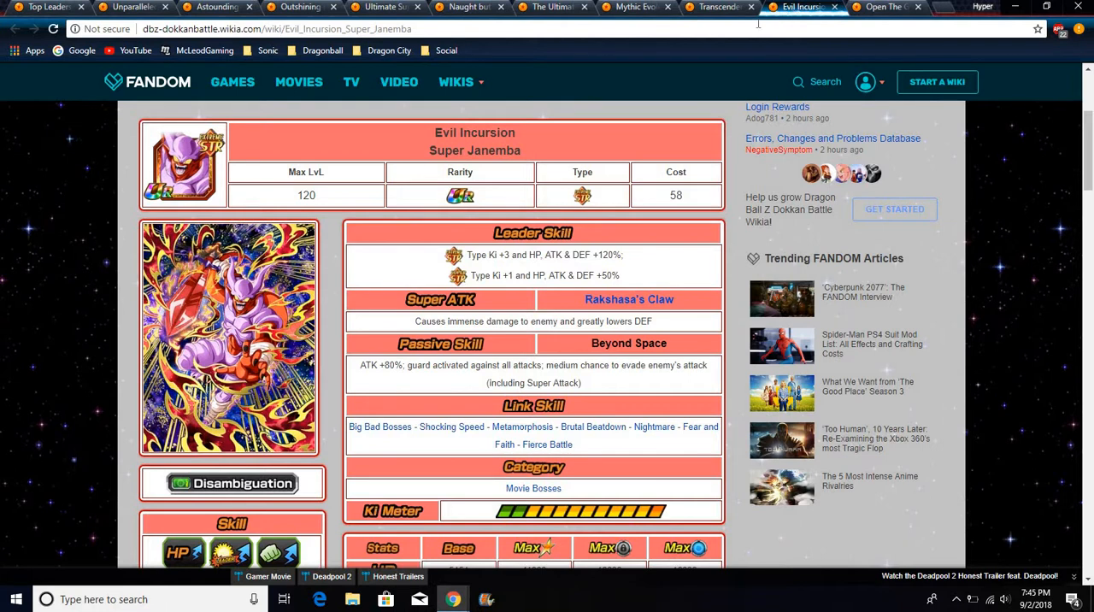
mouse_move(484, 299)
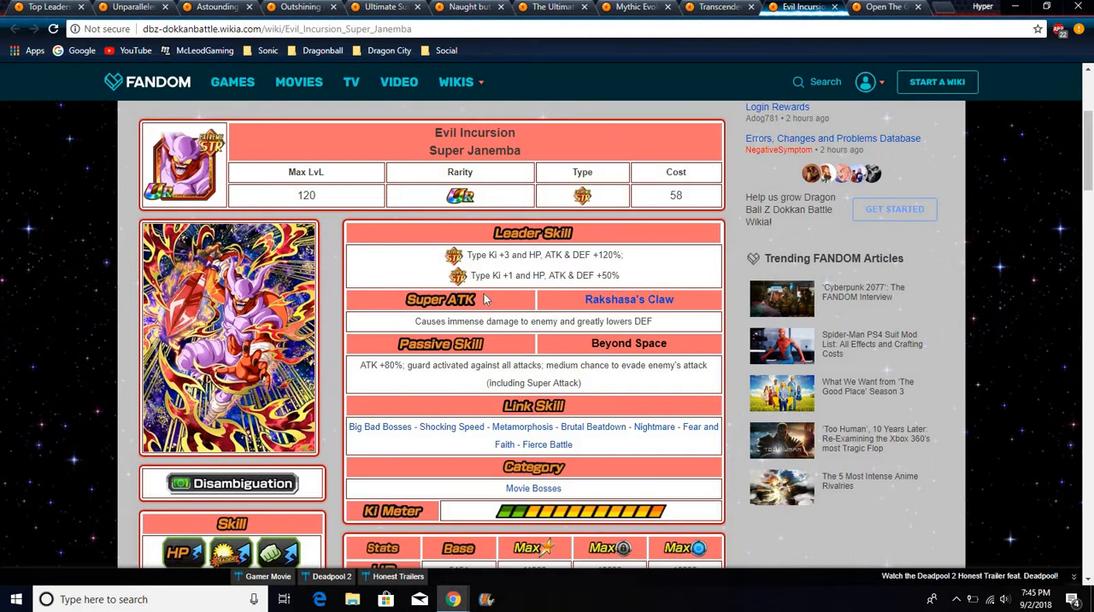
mouse_move(539, 364)
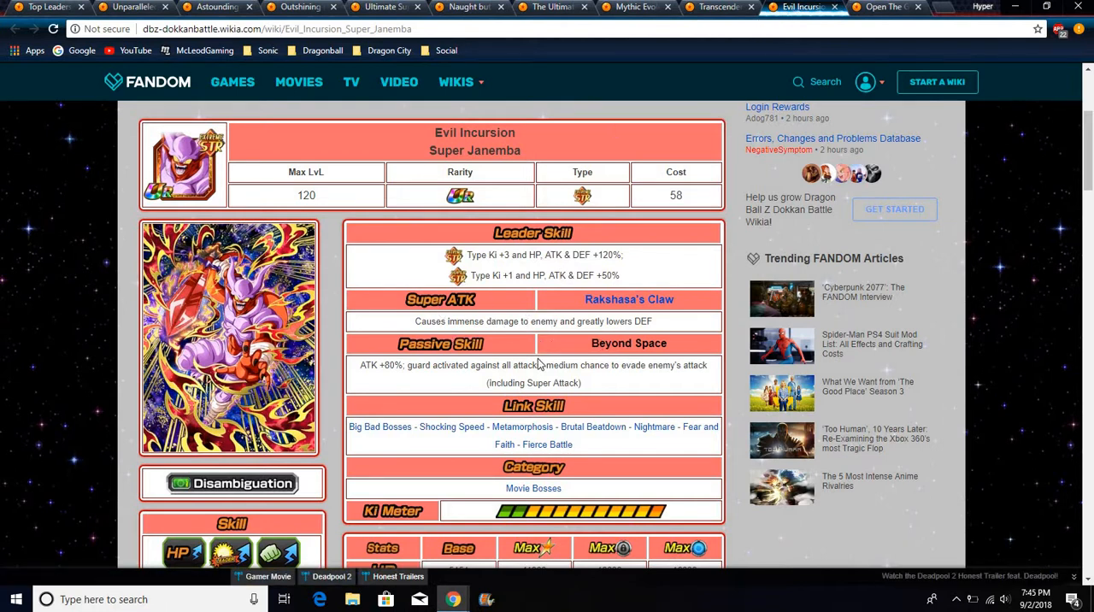
mouse_move(509, 379)
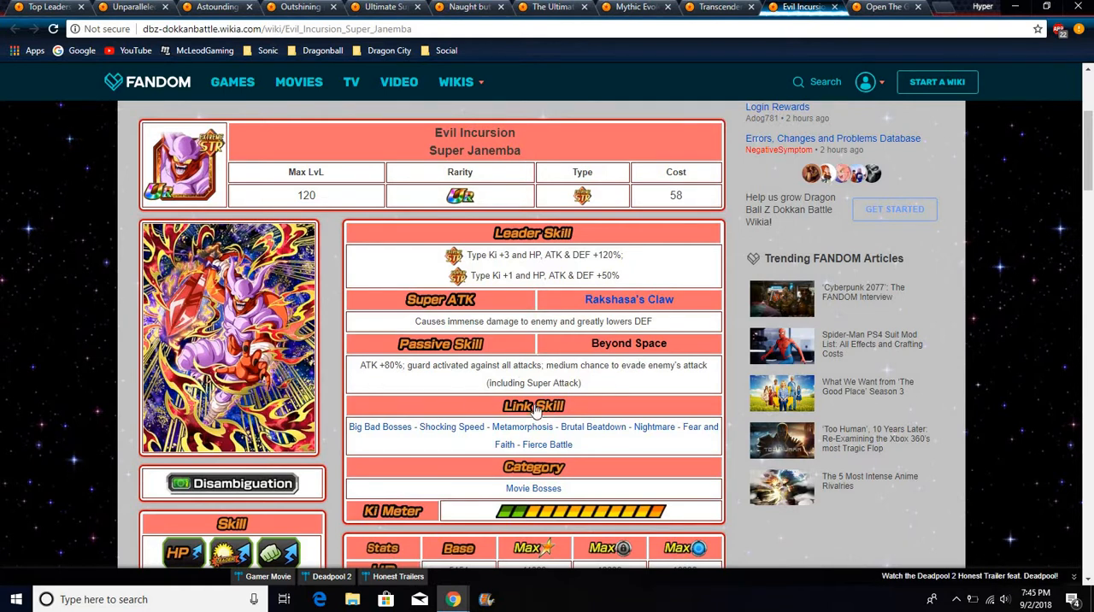
mouse_move(256, 269)
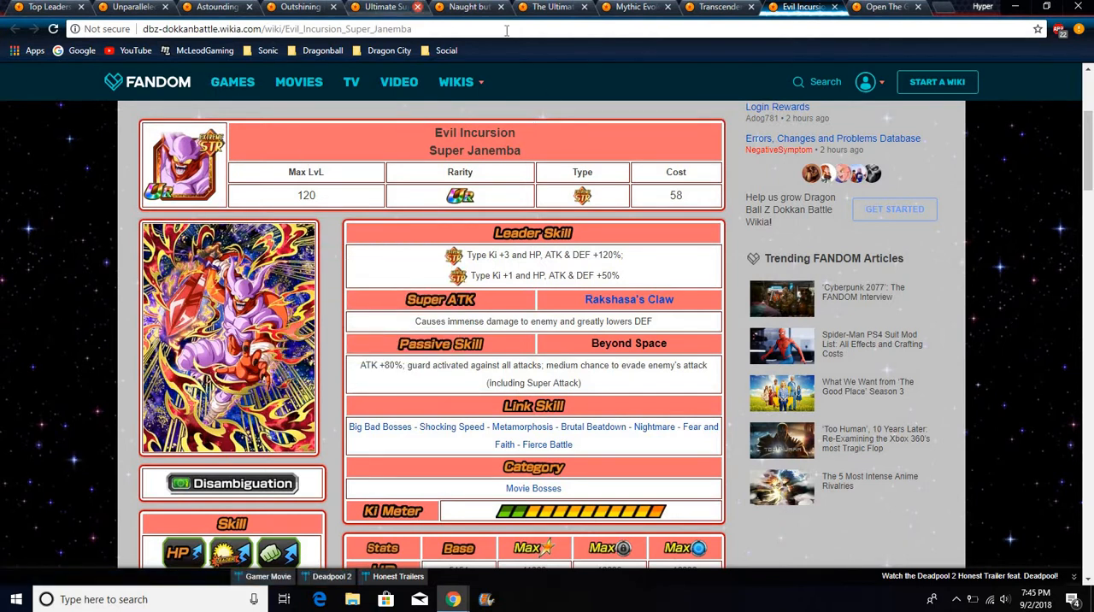
mouse_move(261, 287)
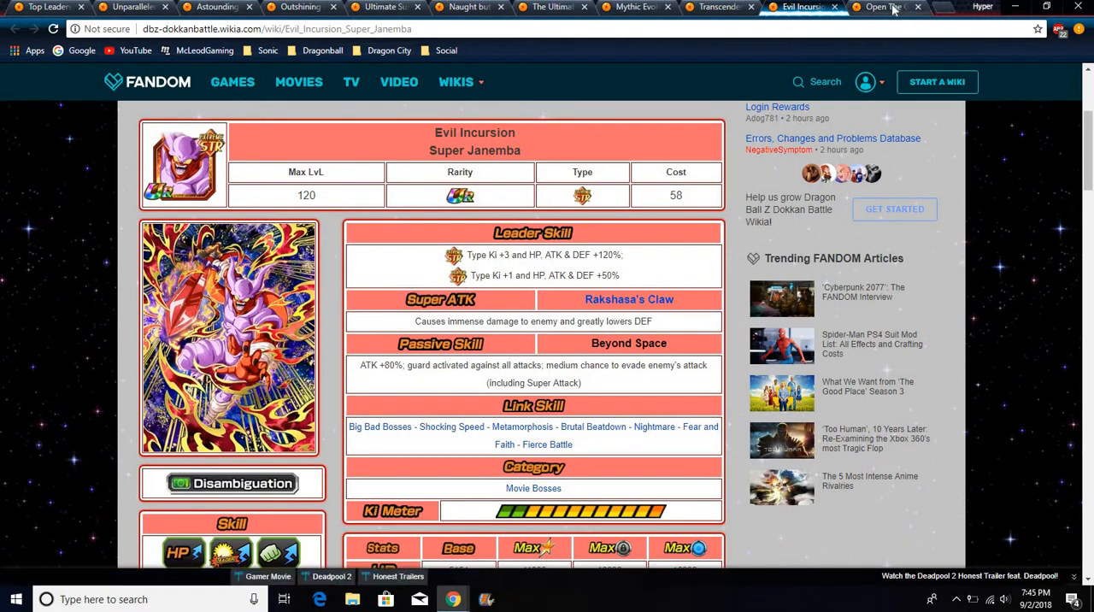
Review Coora (Final Form), then revisit SSJ3 Gotenks, Super Gogeta and Super Saiyan 4 Vegeta pages
left_click(881, 7)
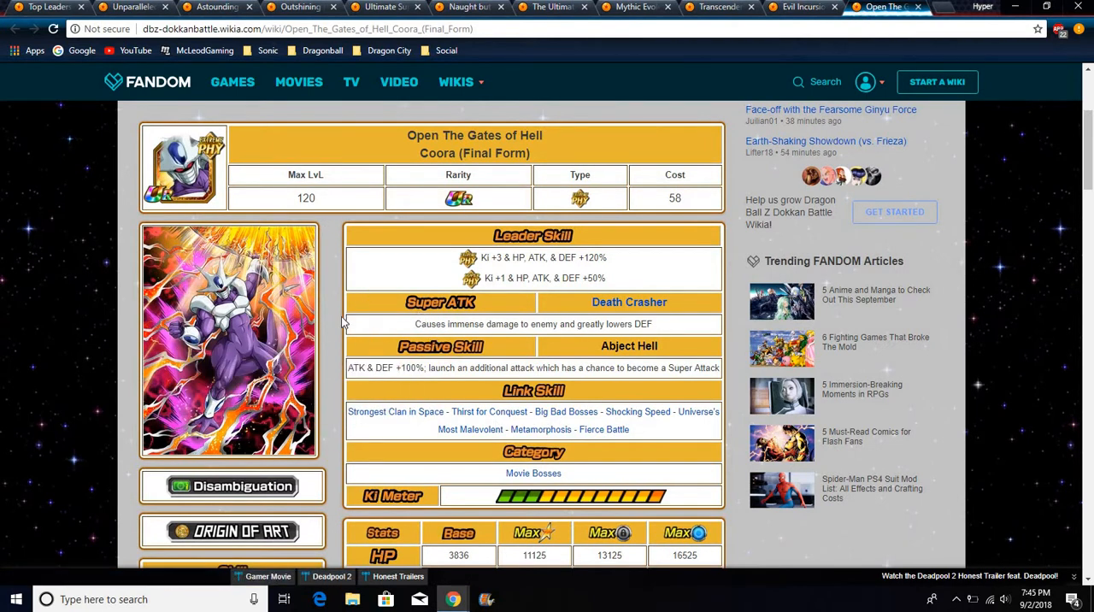
mouse_move(341, 288)
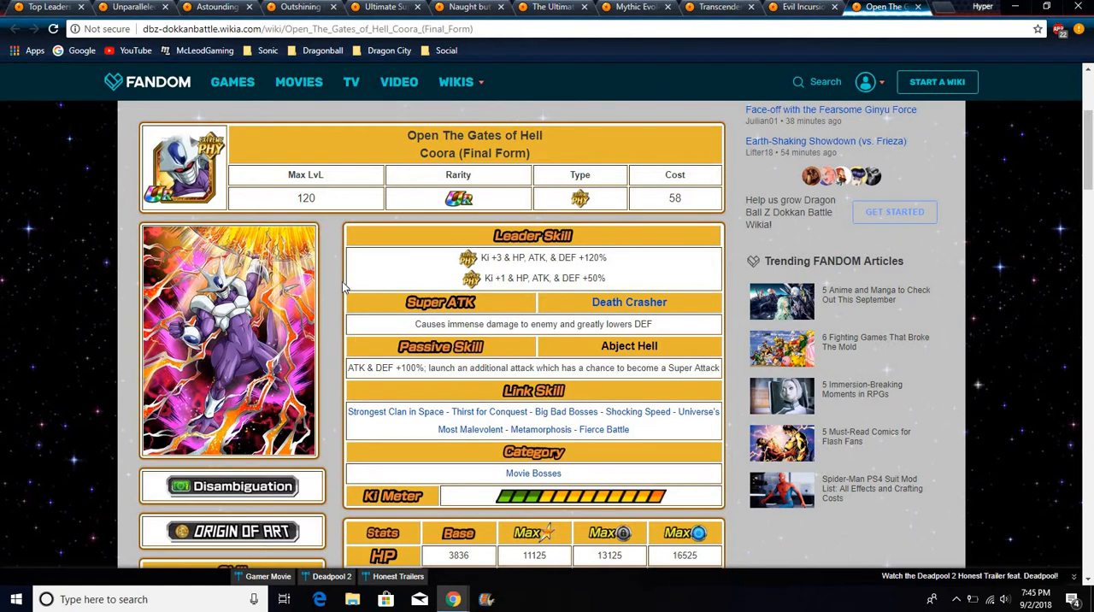
mouse_move(589, 439)
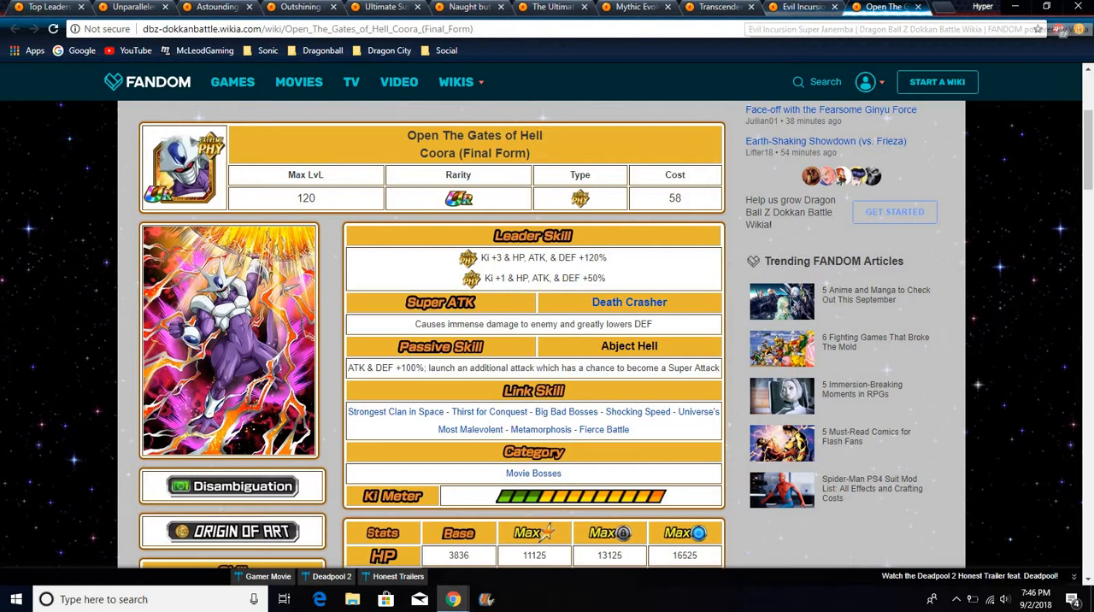
right_click(128, 7)
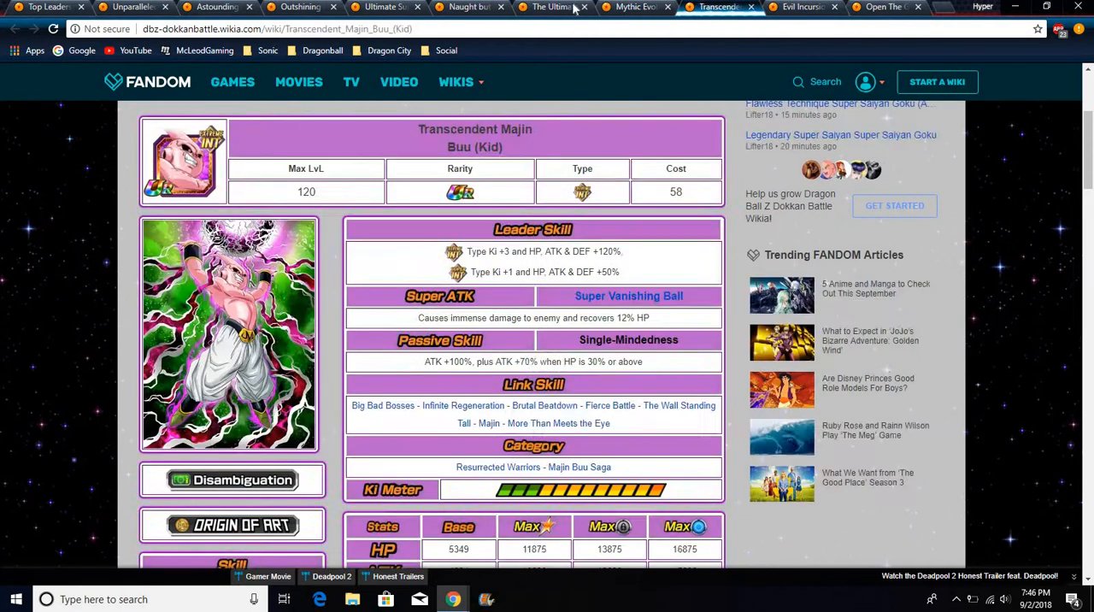
left_click(469, 7)
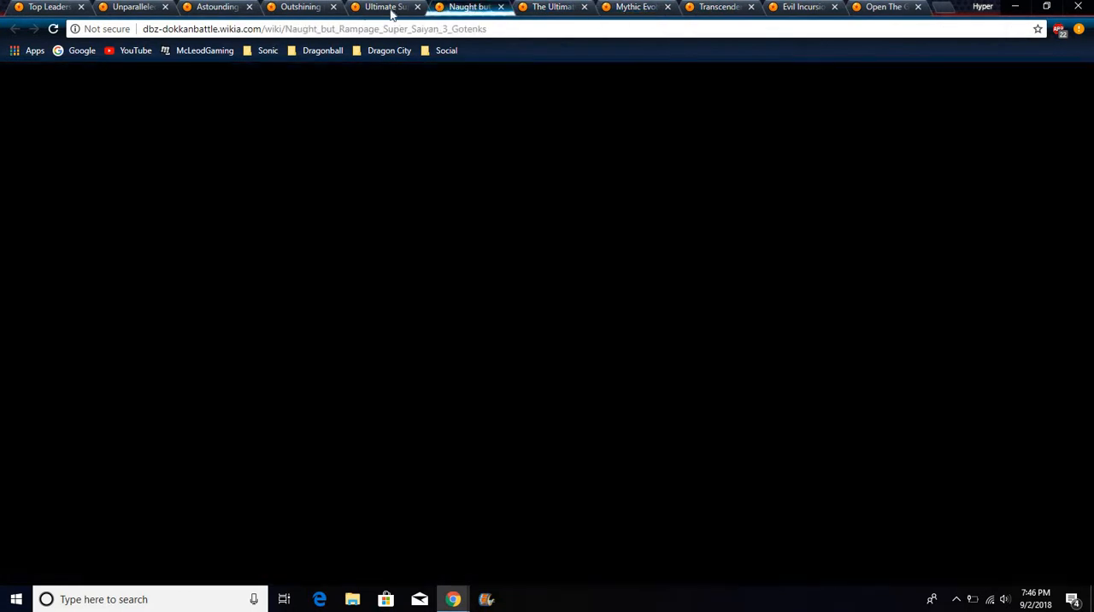
left_click(299, 7)
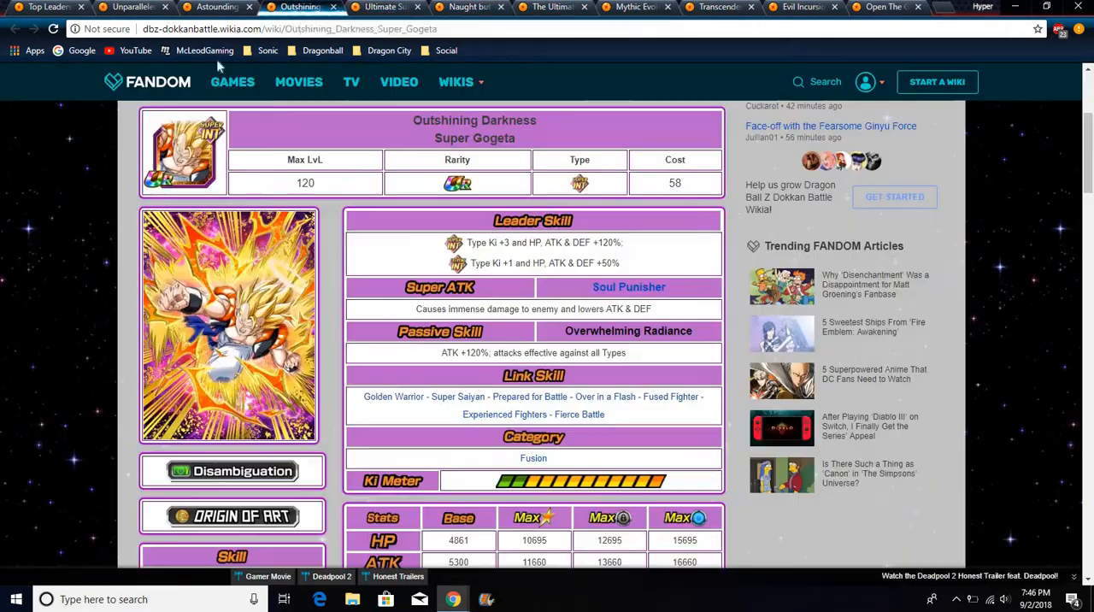
left_click(129, 7)
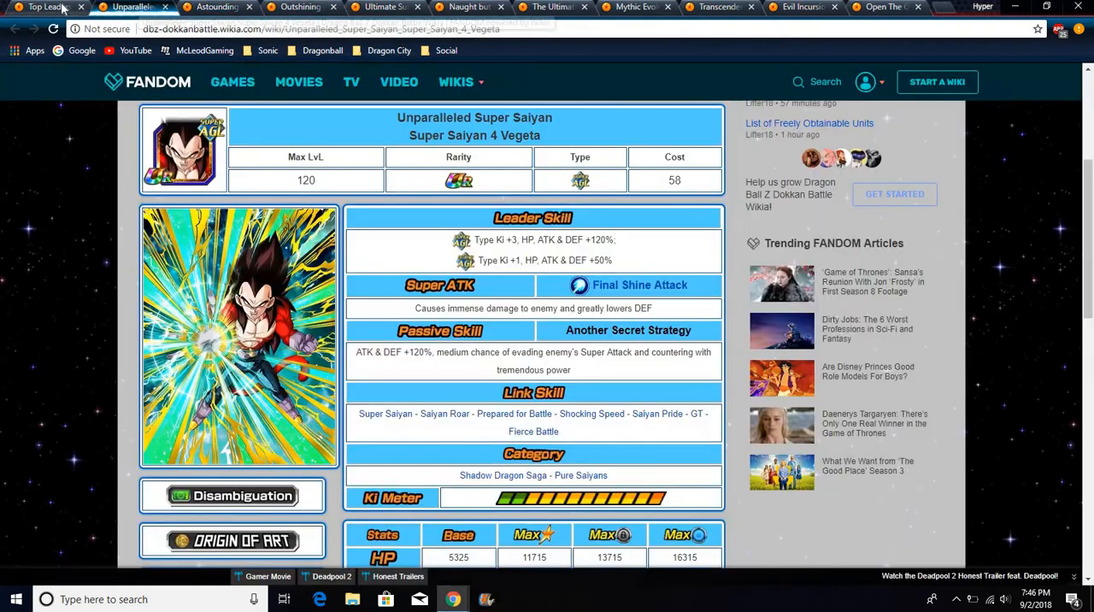
Return to the Top Leaders tab showing the Rank S Mono Alliance ally Ki boosters table
left_click(43, 6)
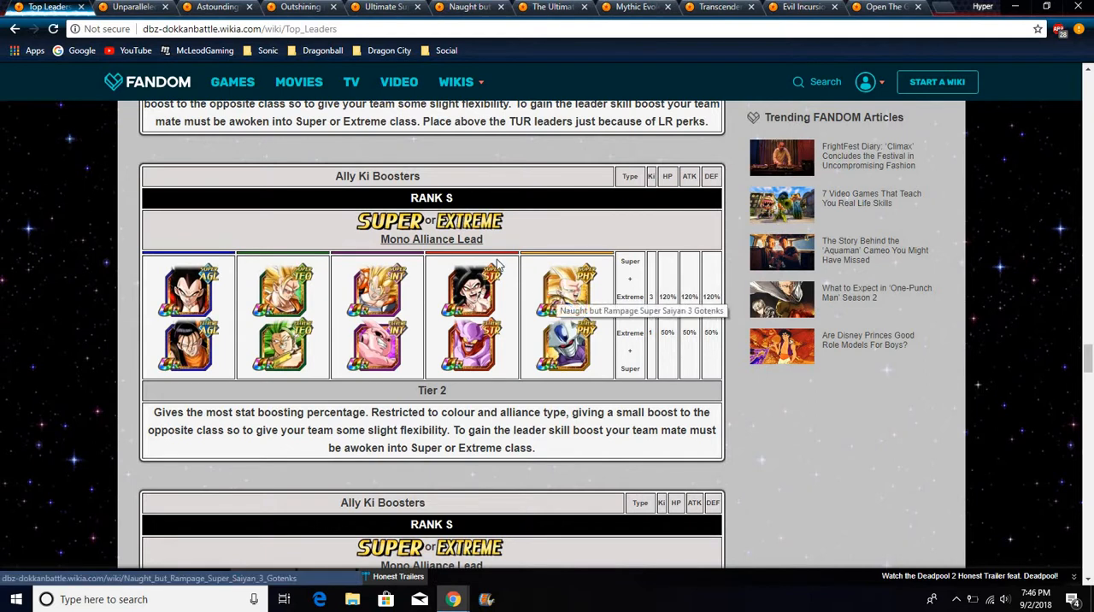
mouse_move(470, 290)
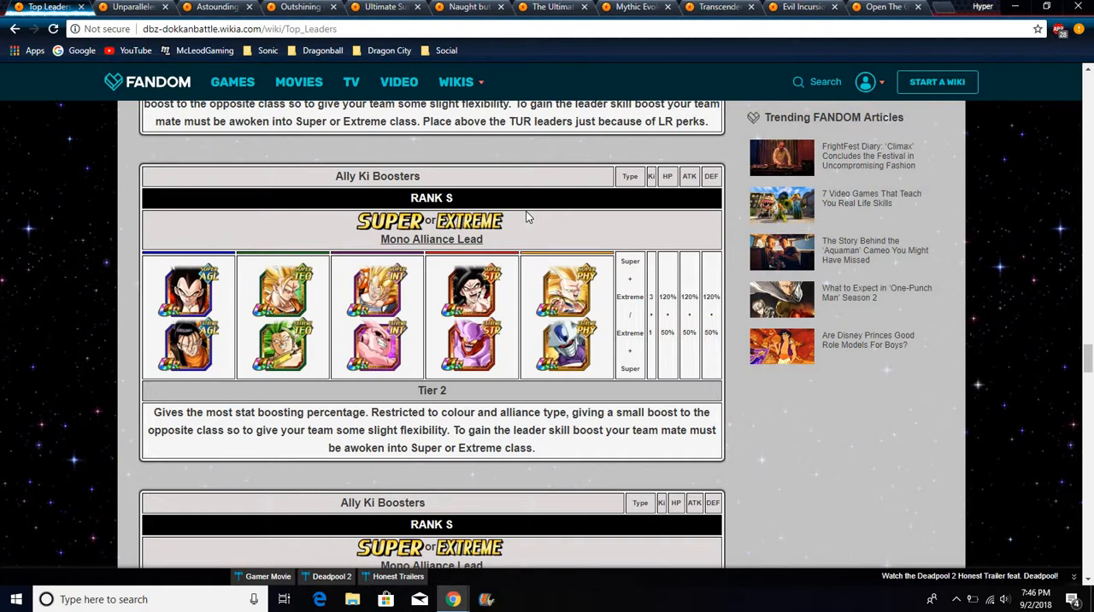
mouse_move(485, 137)
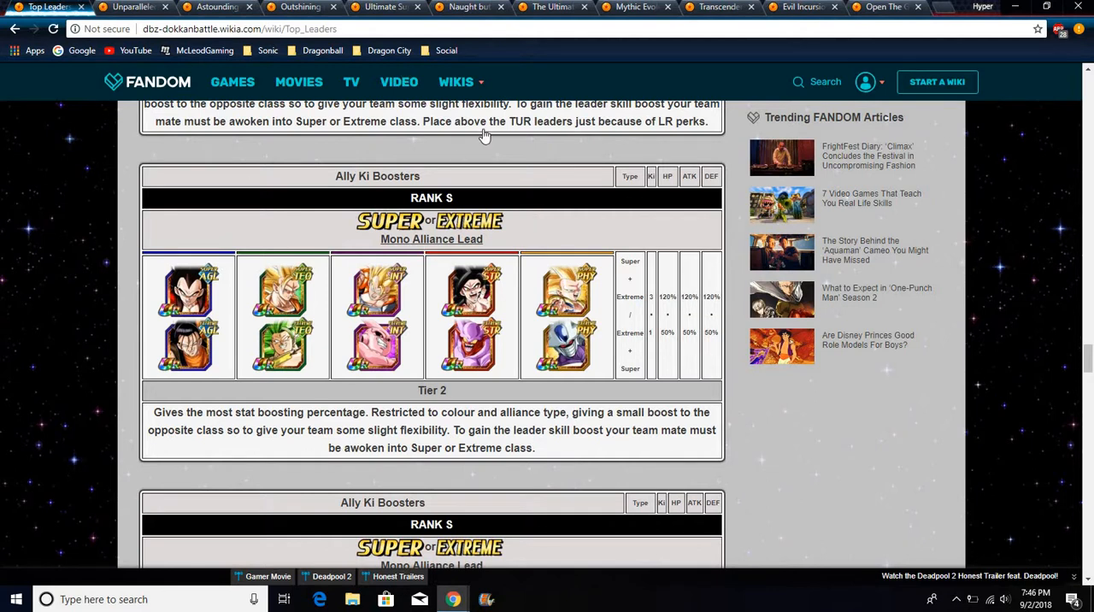